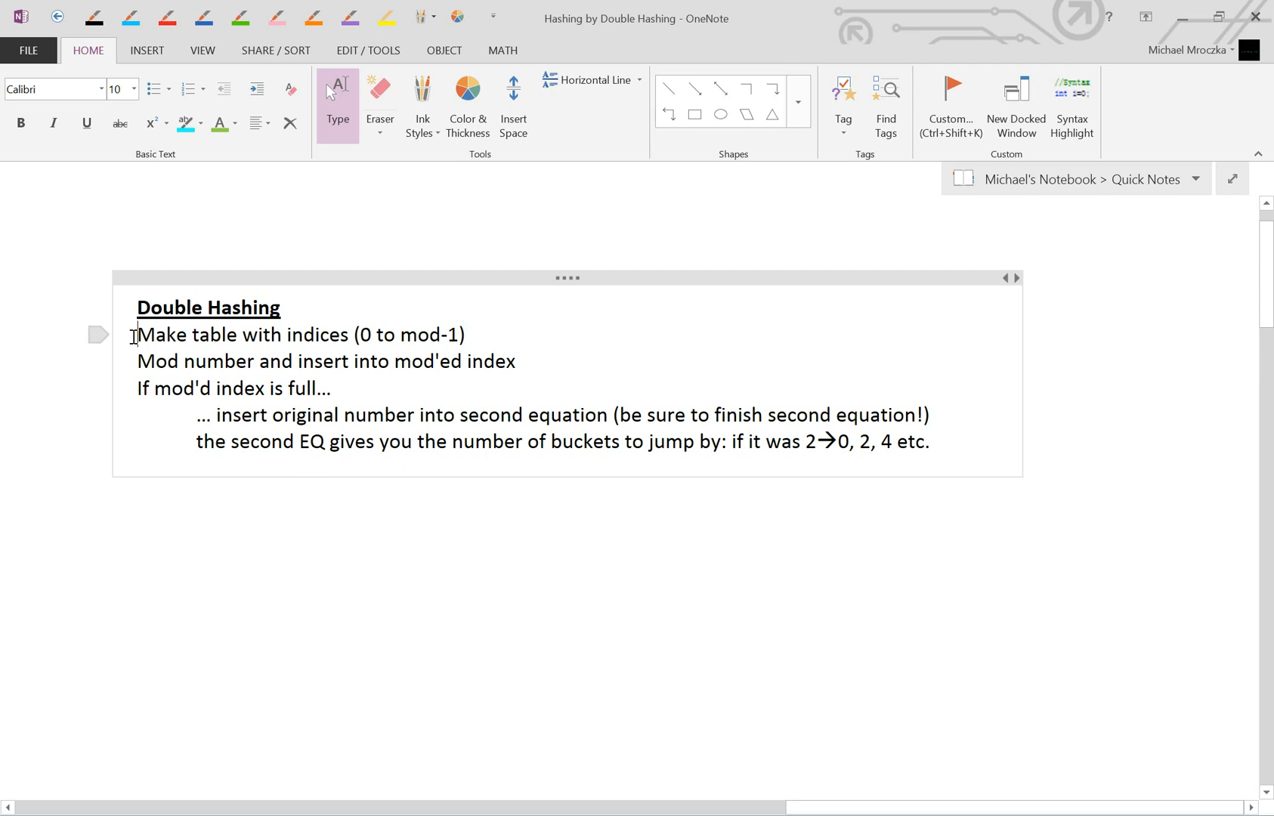
Select the note line about making the table before moving to the first exercise.
triple_click(300, 336)
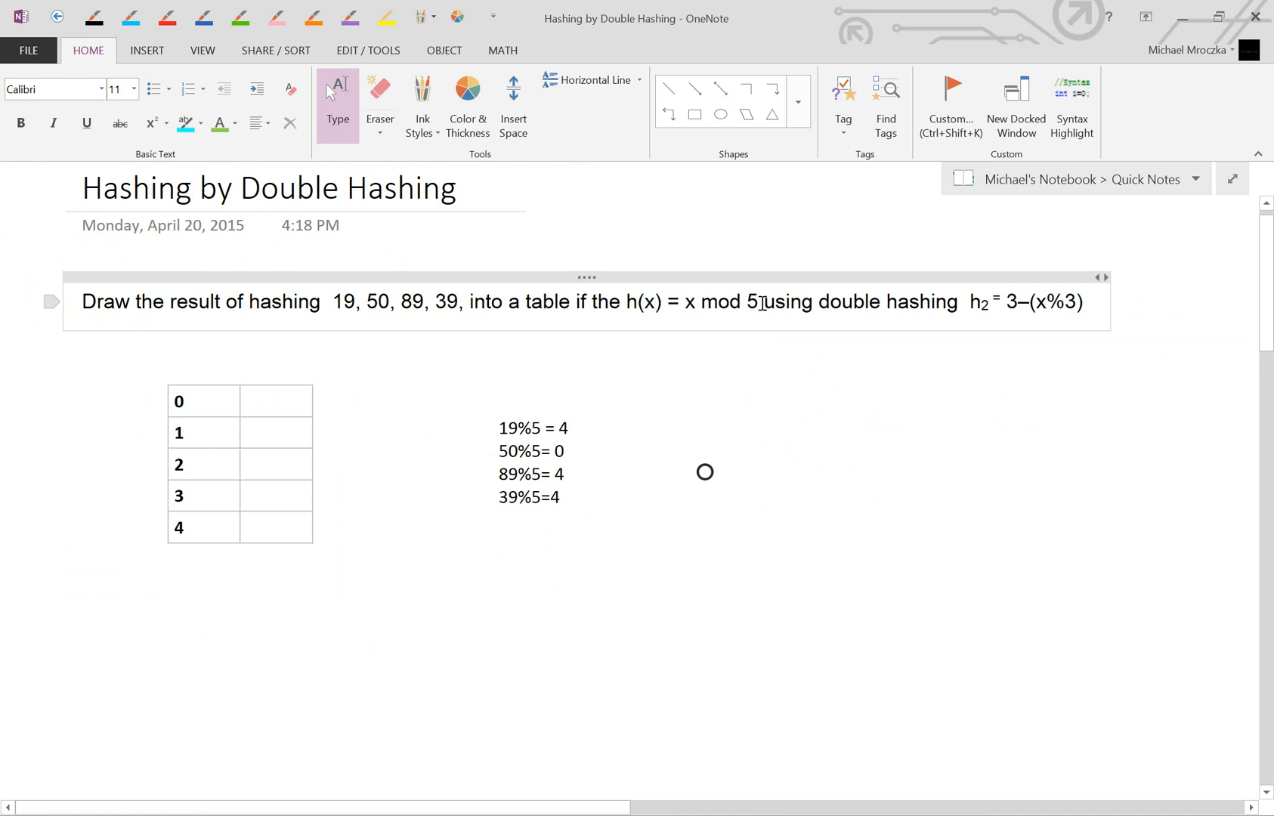
Highlight the mod 5 hash function and the numbers to be hashed in the question.
double_click(751, 302)
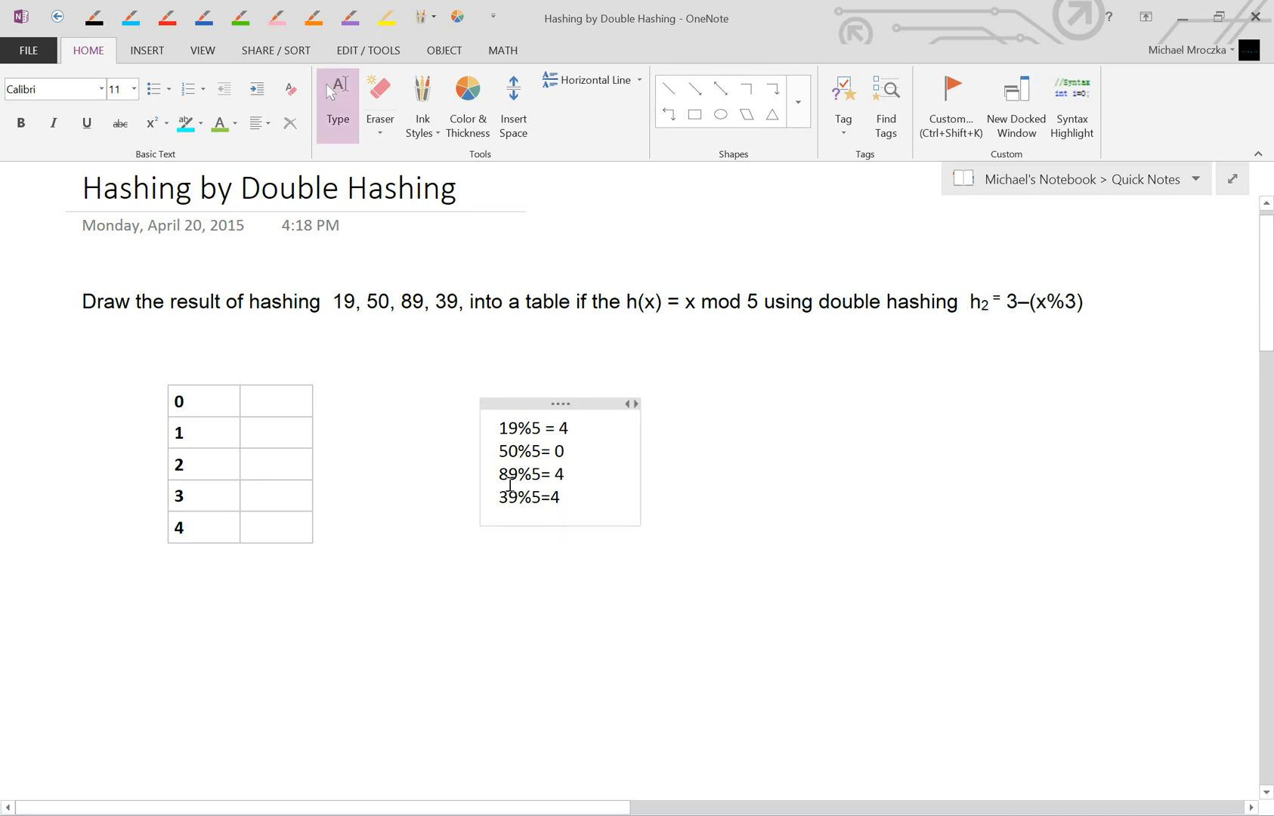
left_click(341, 303)
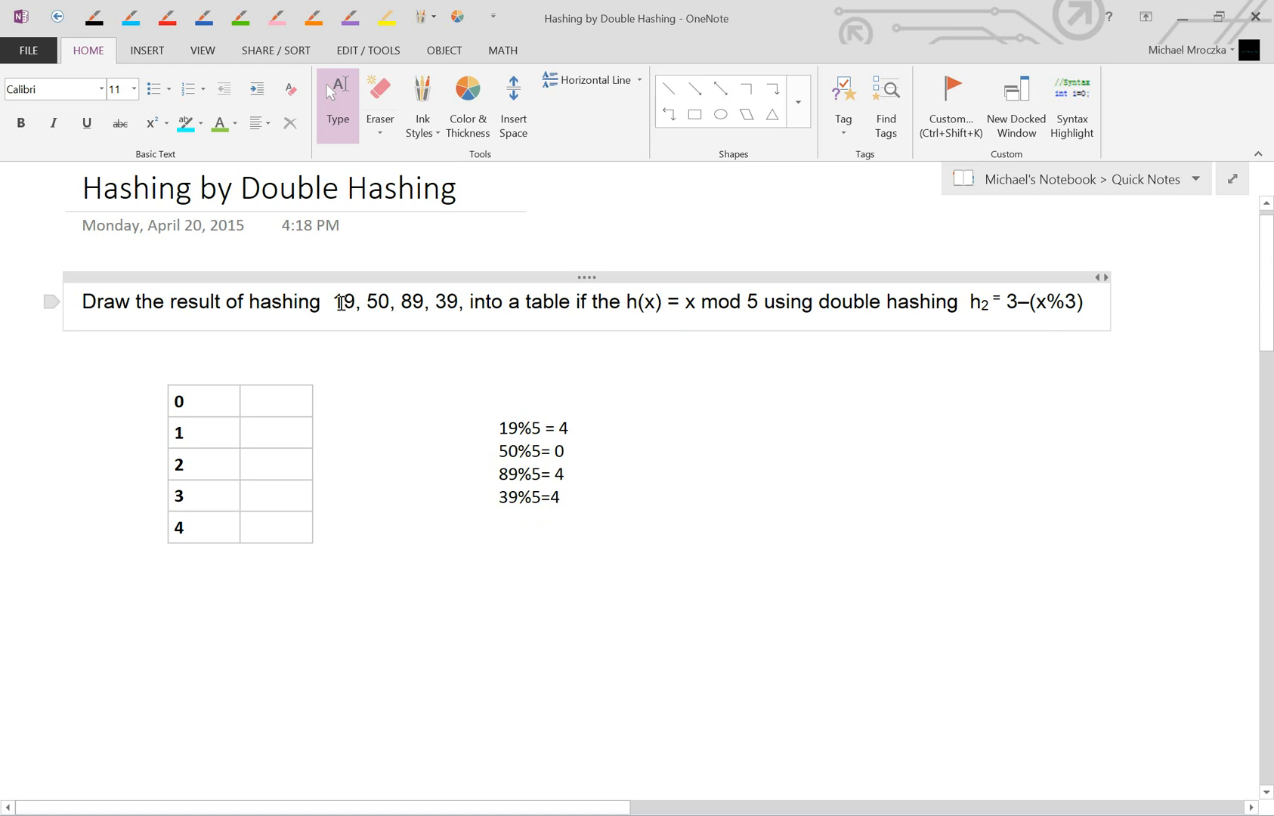
left_click_drag(339, 302, 457, 302)
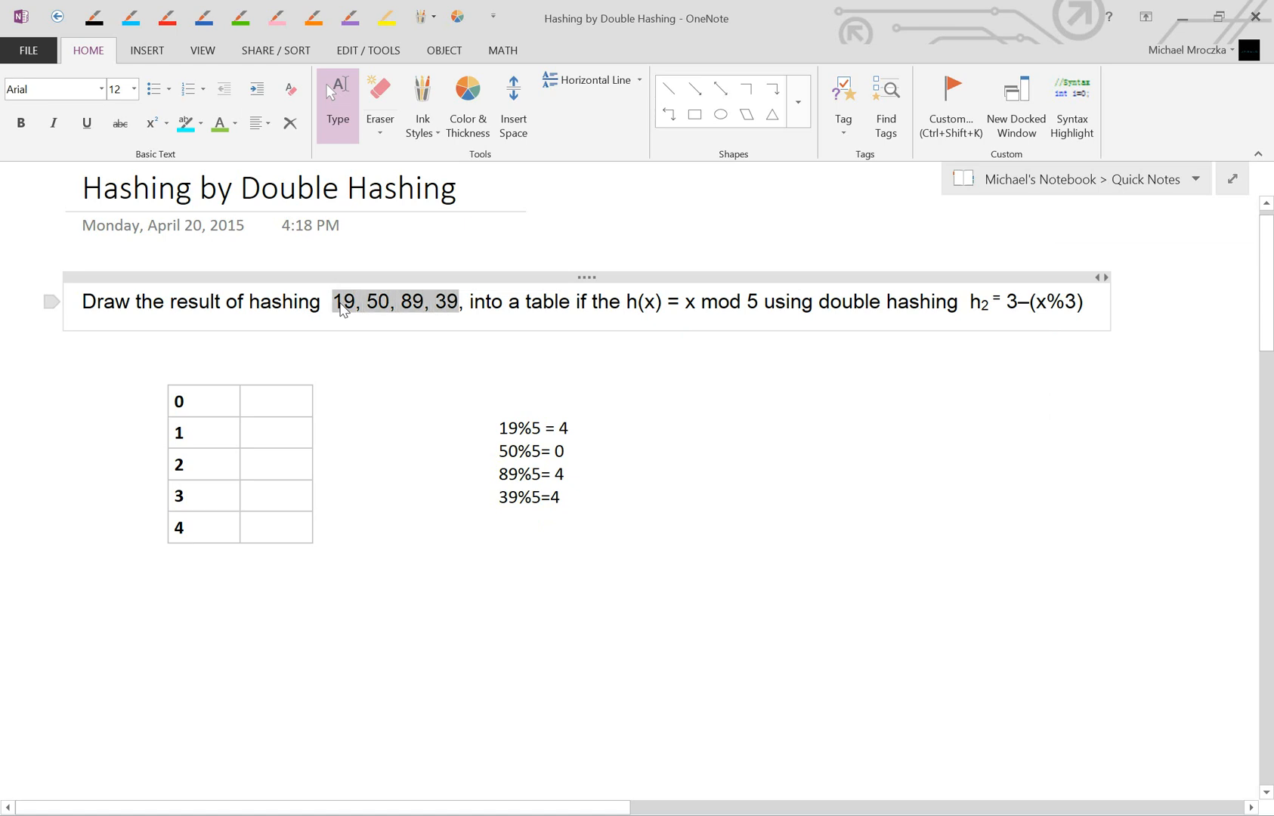
Enter 19 in slot 4 and 50 in slot 0 of the mod-5 table.
left_click(524, 427)
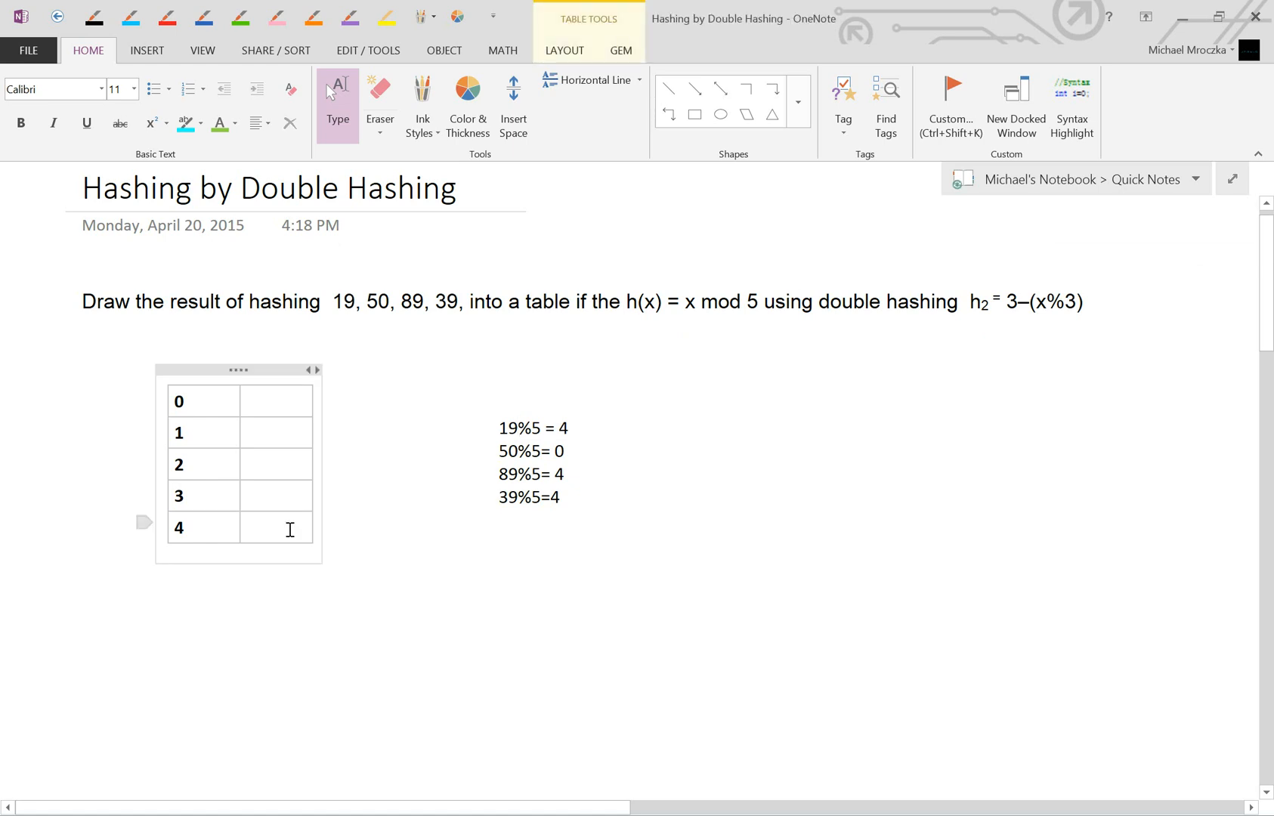
type("19")
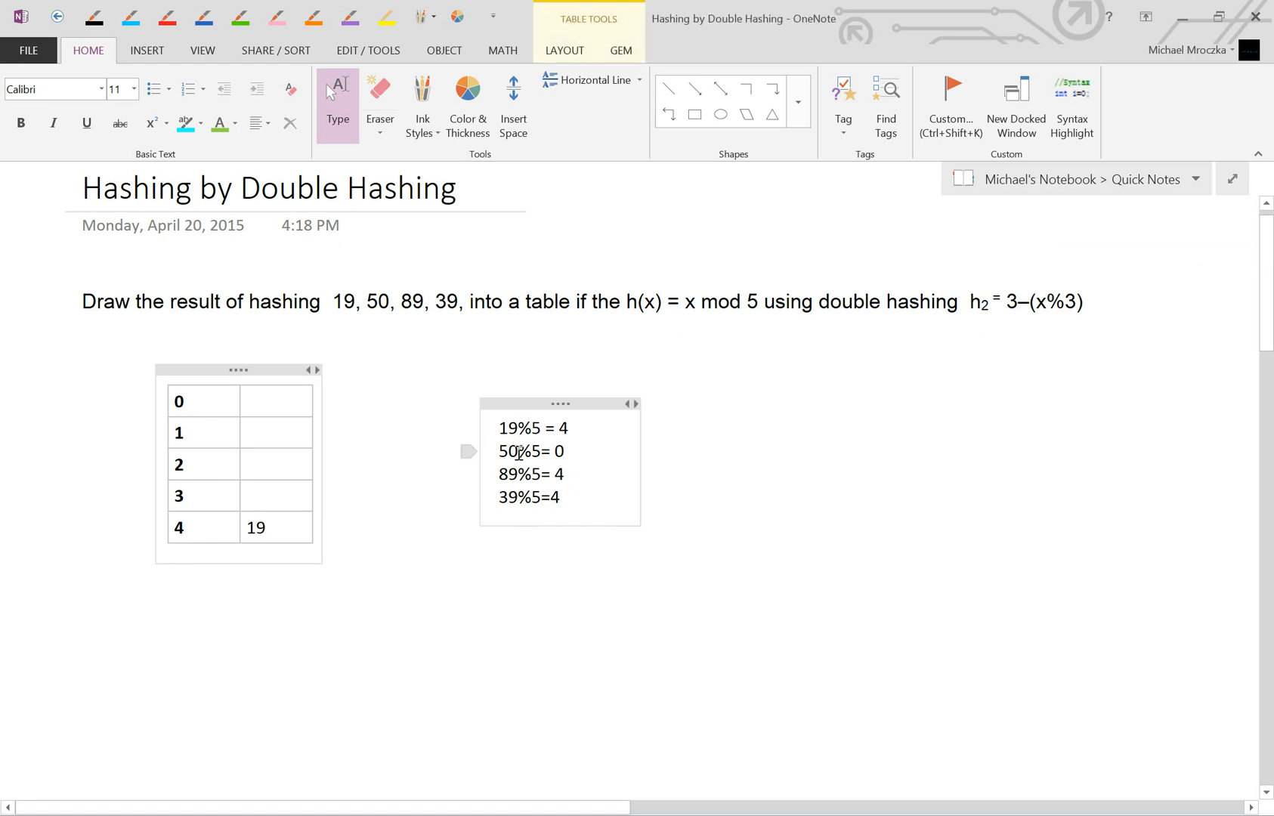
double_click(520, 452)
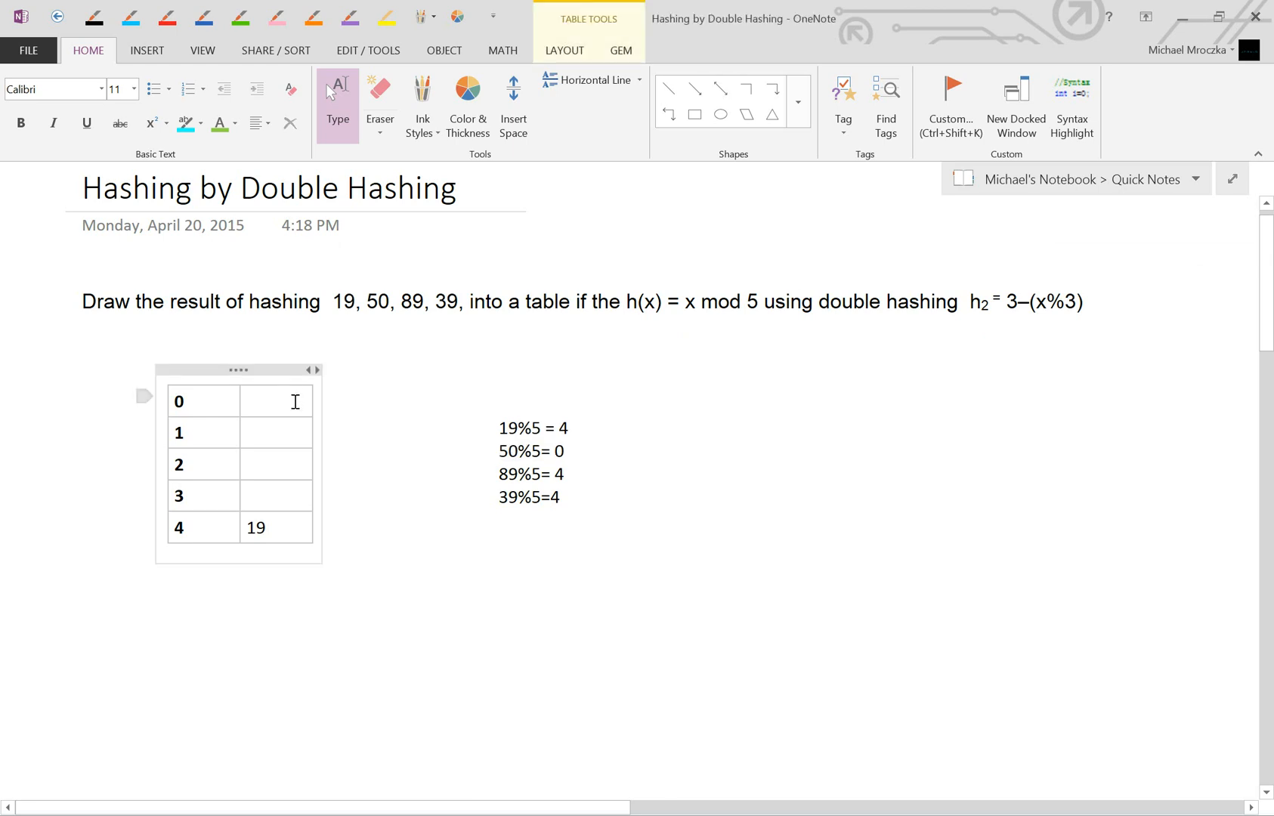
type("50")
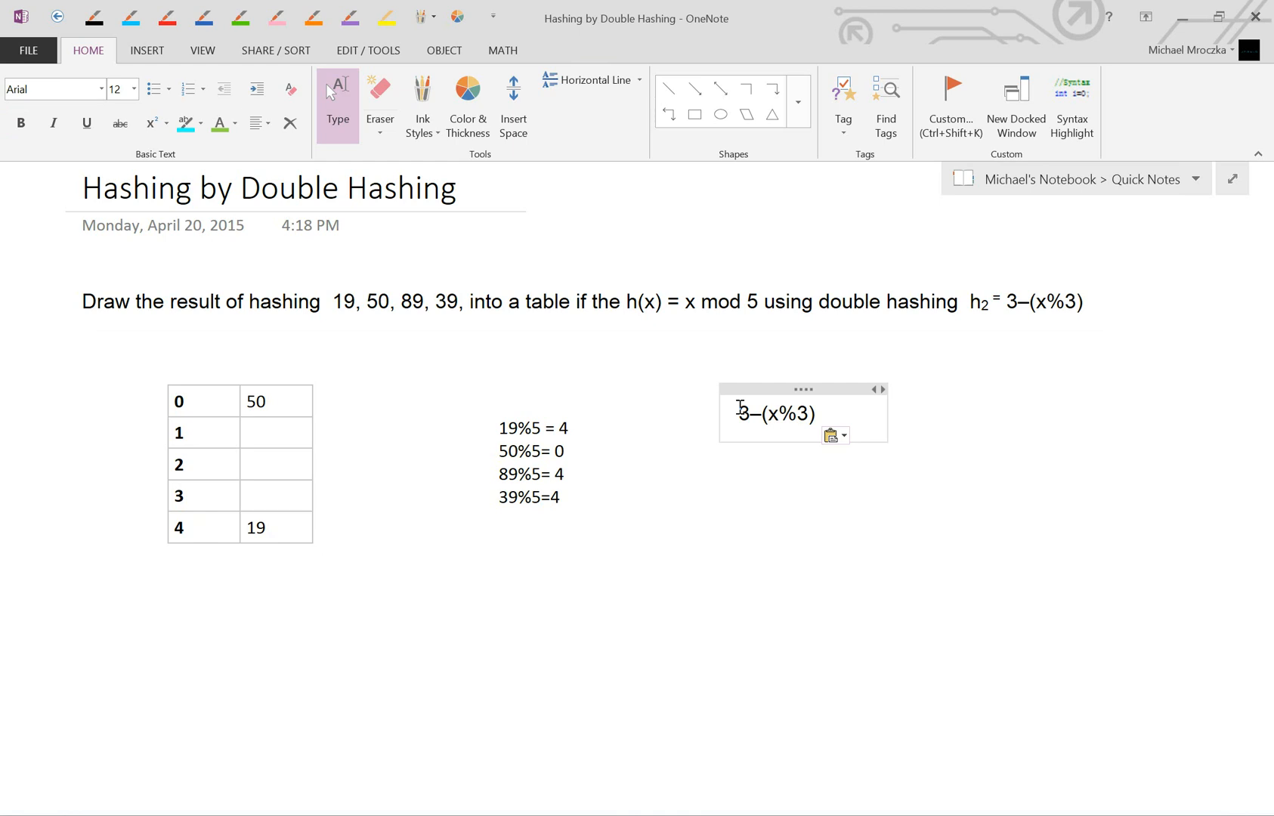
Write the second-hash step 3–(89%3)=1 buckets of one.
type("89")
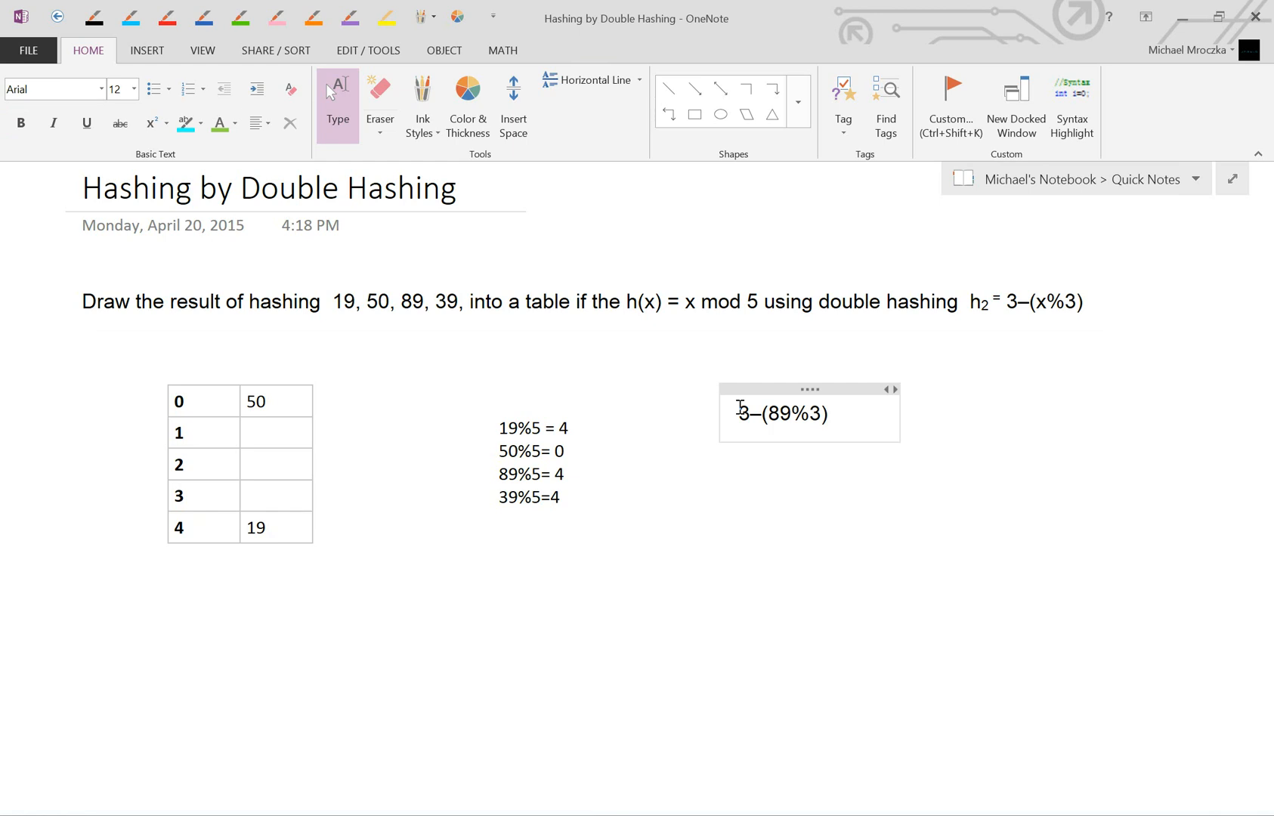
type("=1 buckets of one")
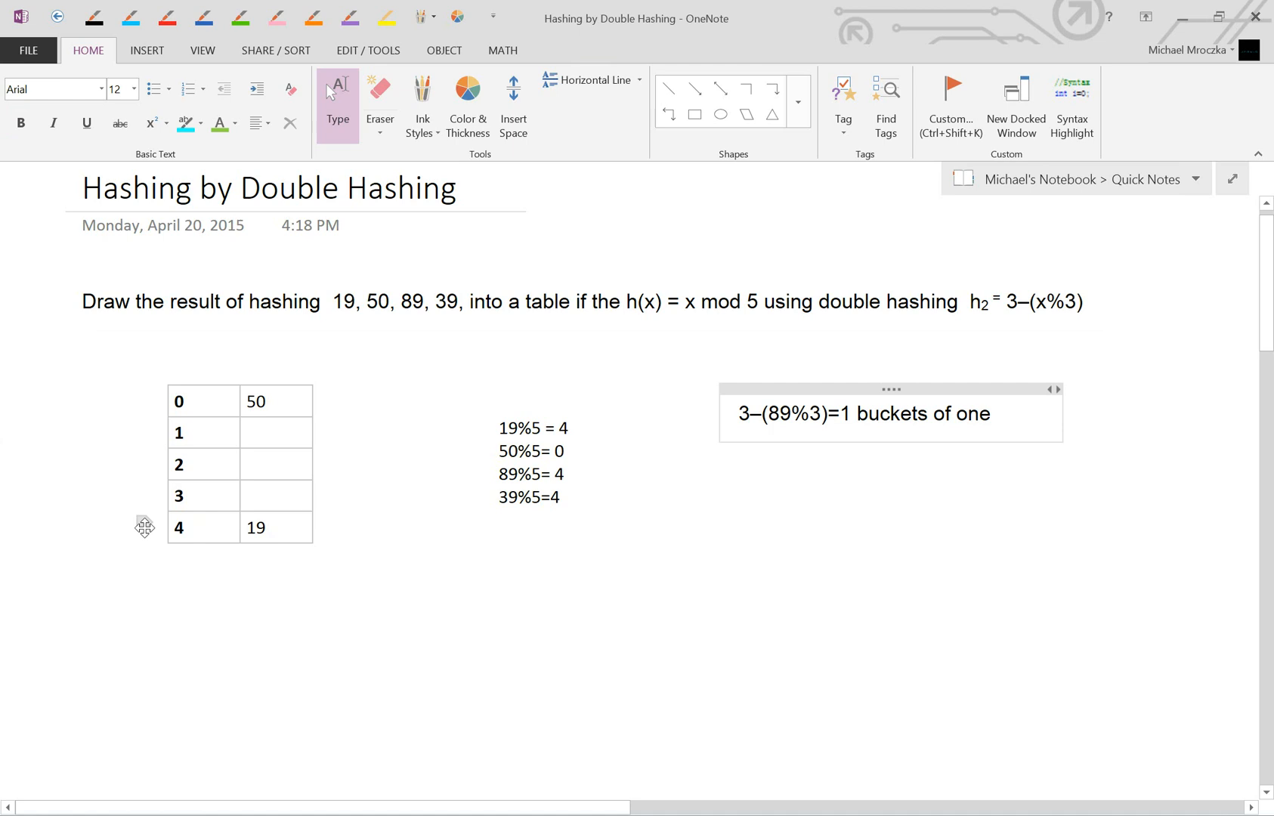
left_click(568, 475)
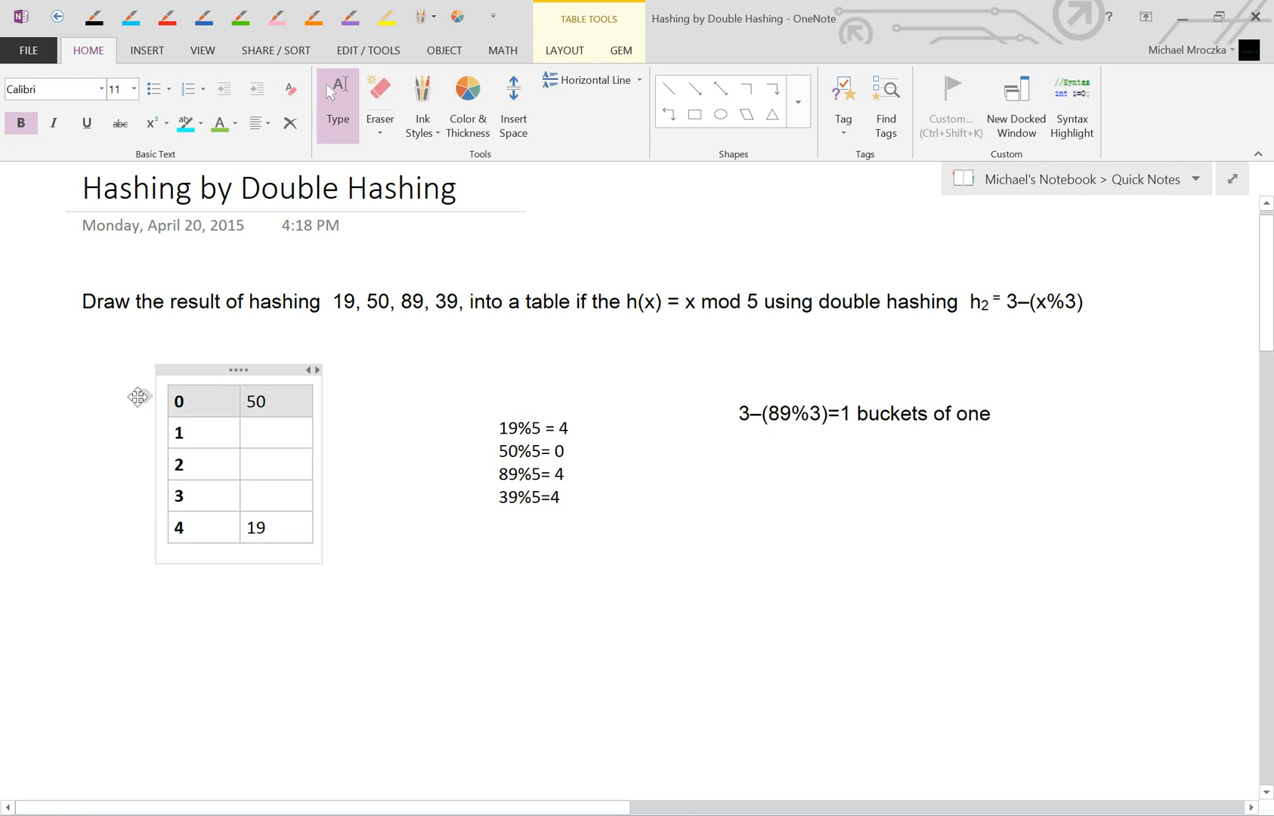
mouse_move(153, 427)
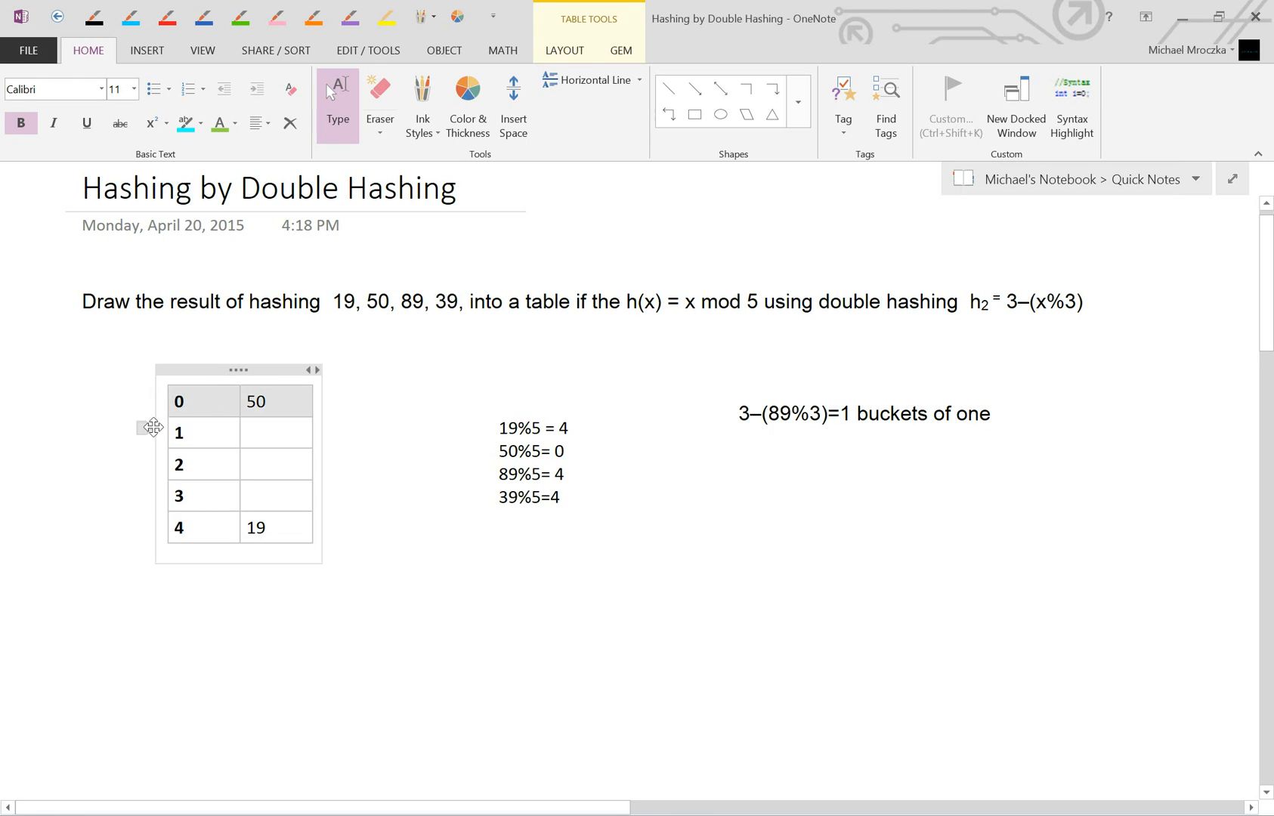
Enter 89 in slot 1 of the mod-5 table.
left_click(275, 432)
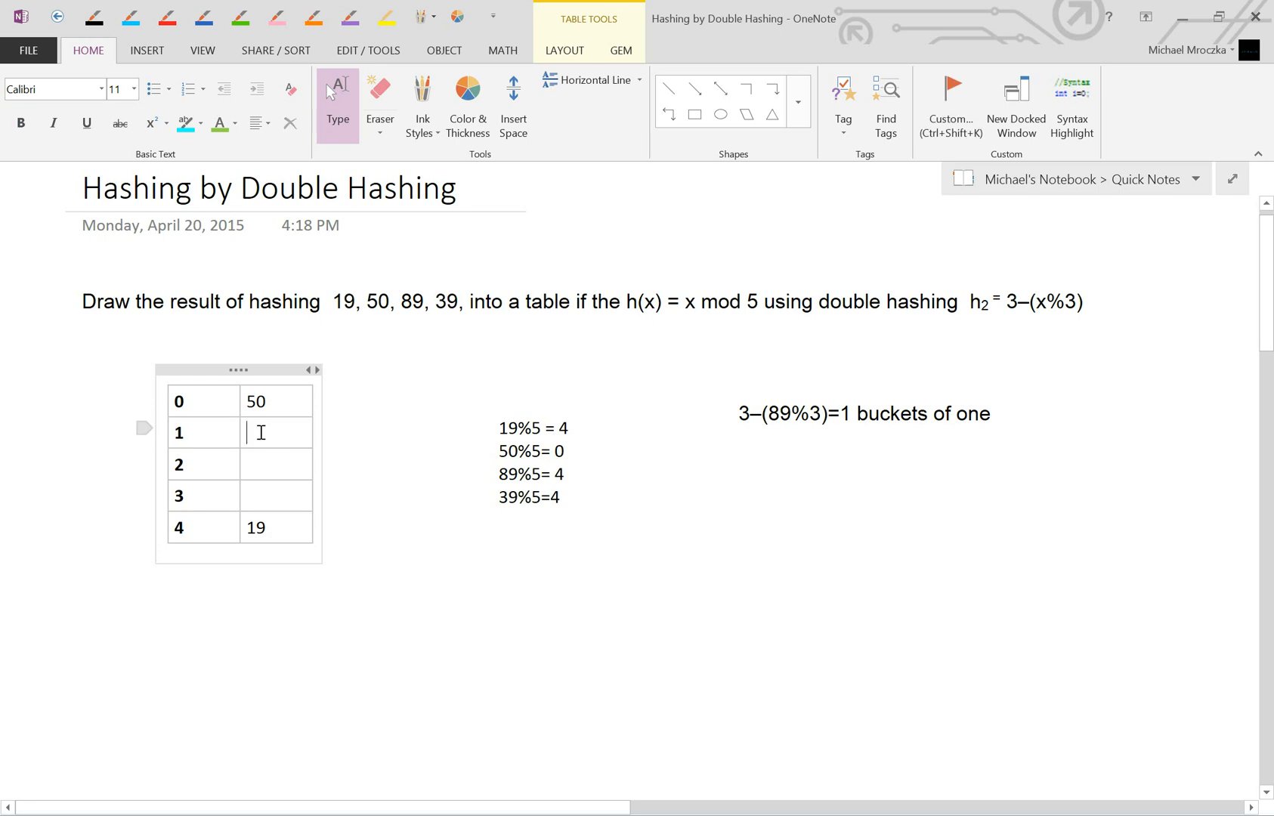
type("89")
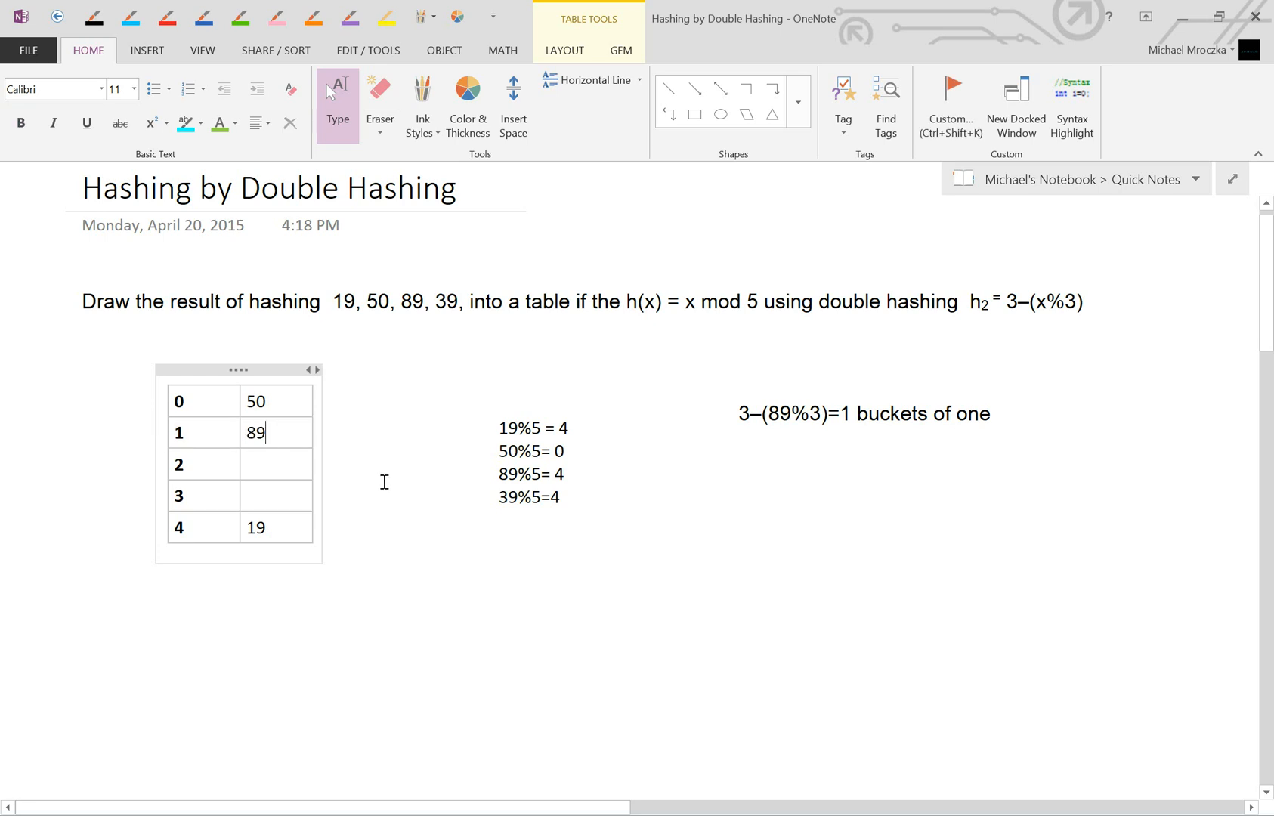
left_click(530, 497)
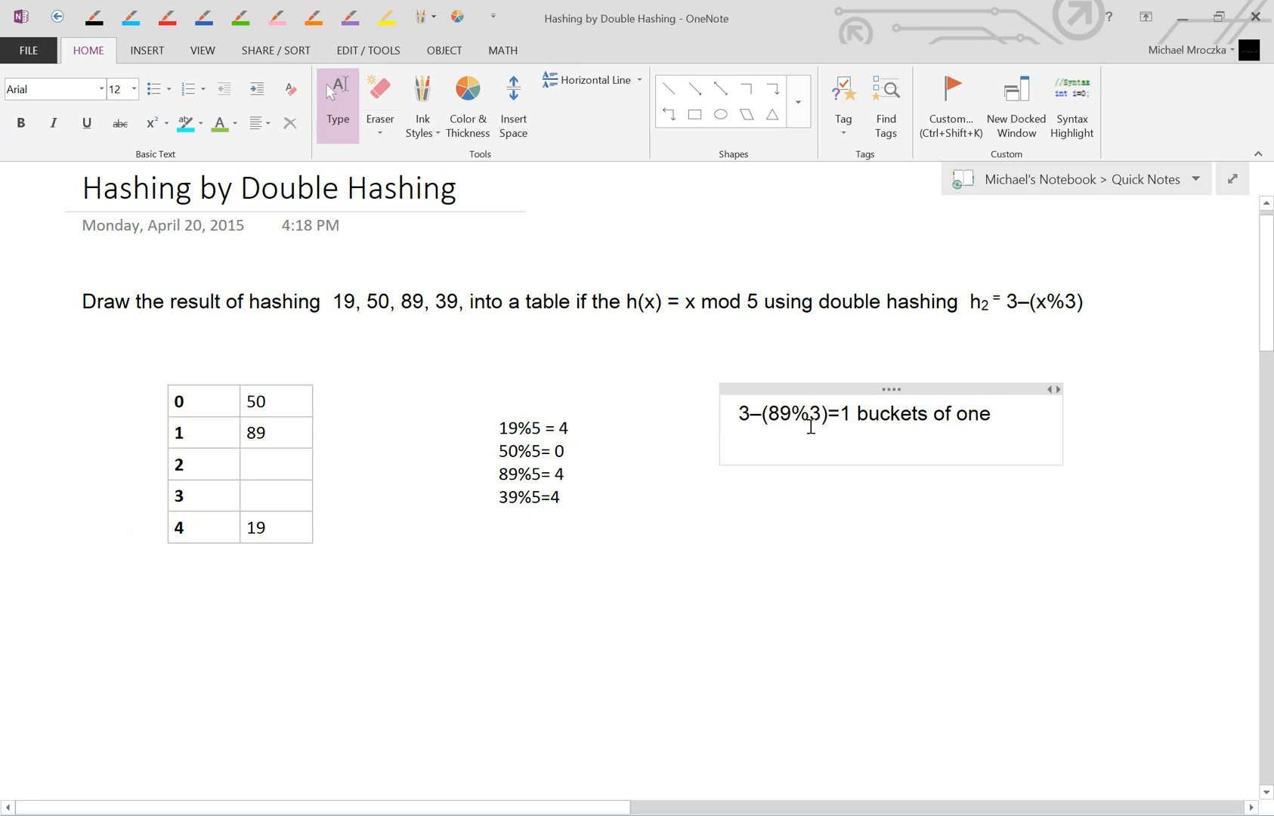
Write the step 3–(39%3)=3 buckets of three under the previous line.
type("3–(%3)")
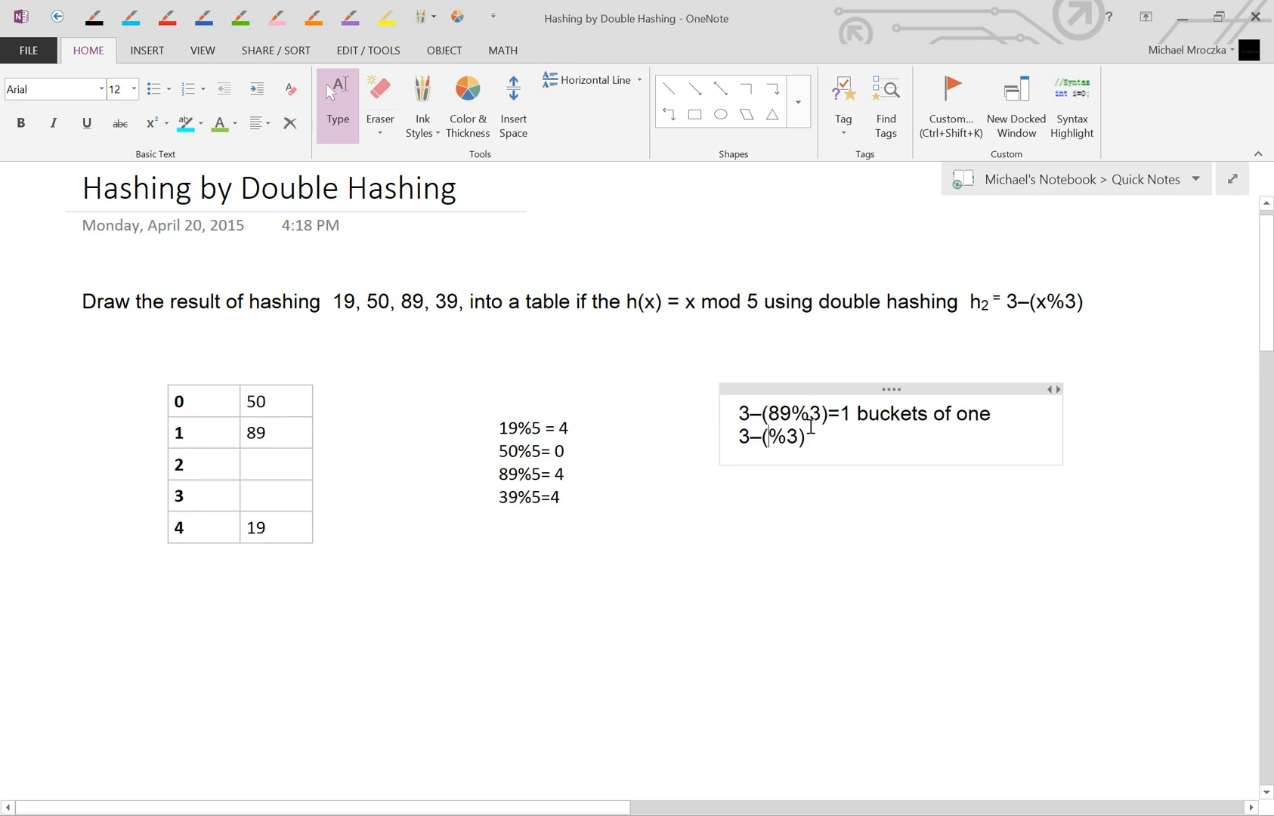
type("39")
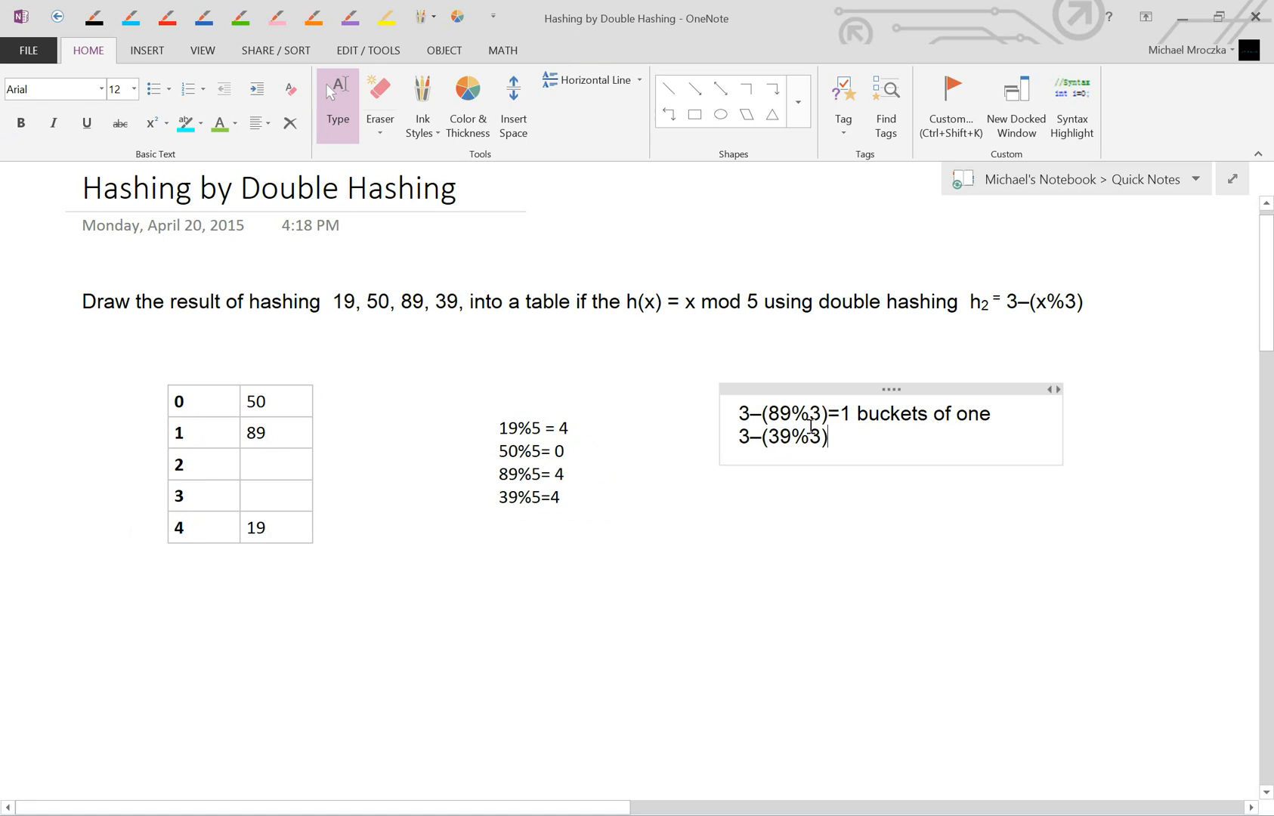
mouse_move(866, 516)
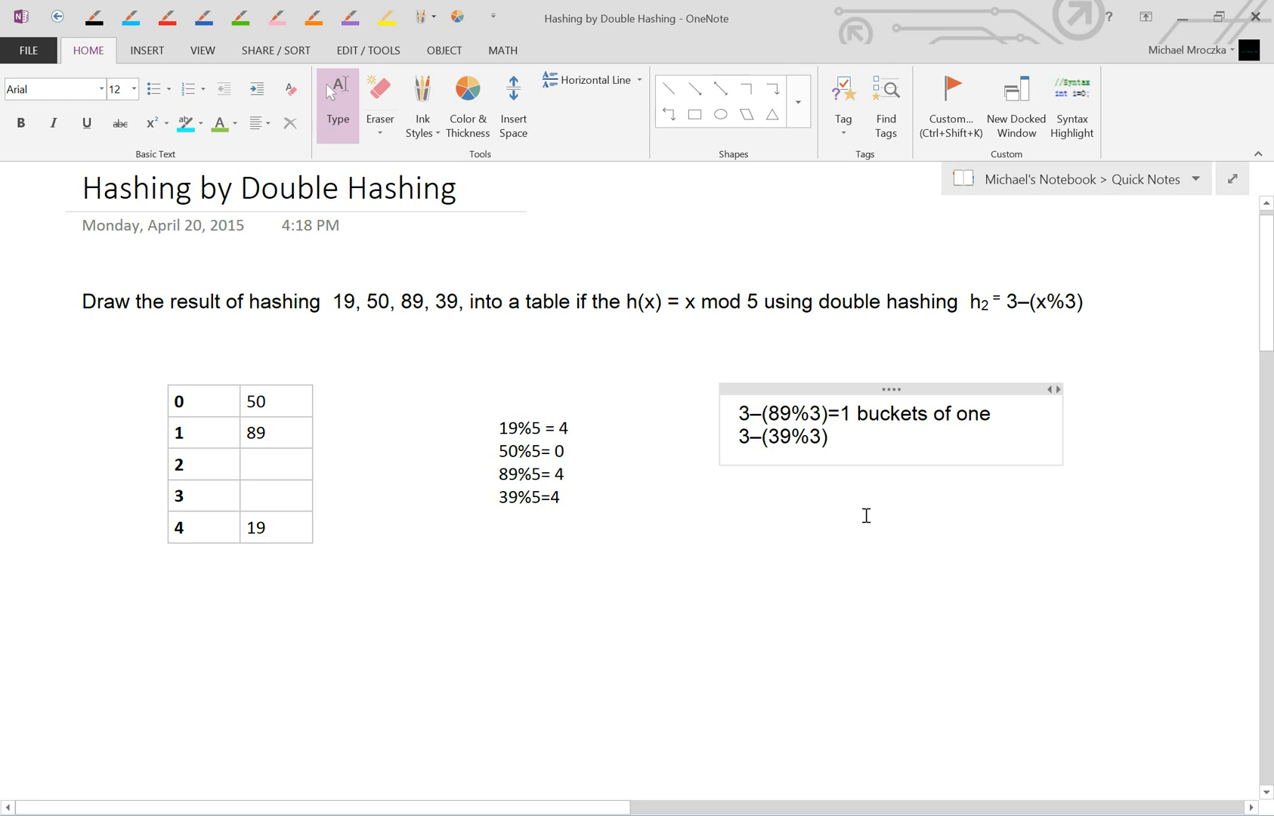
type("=")
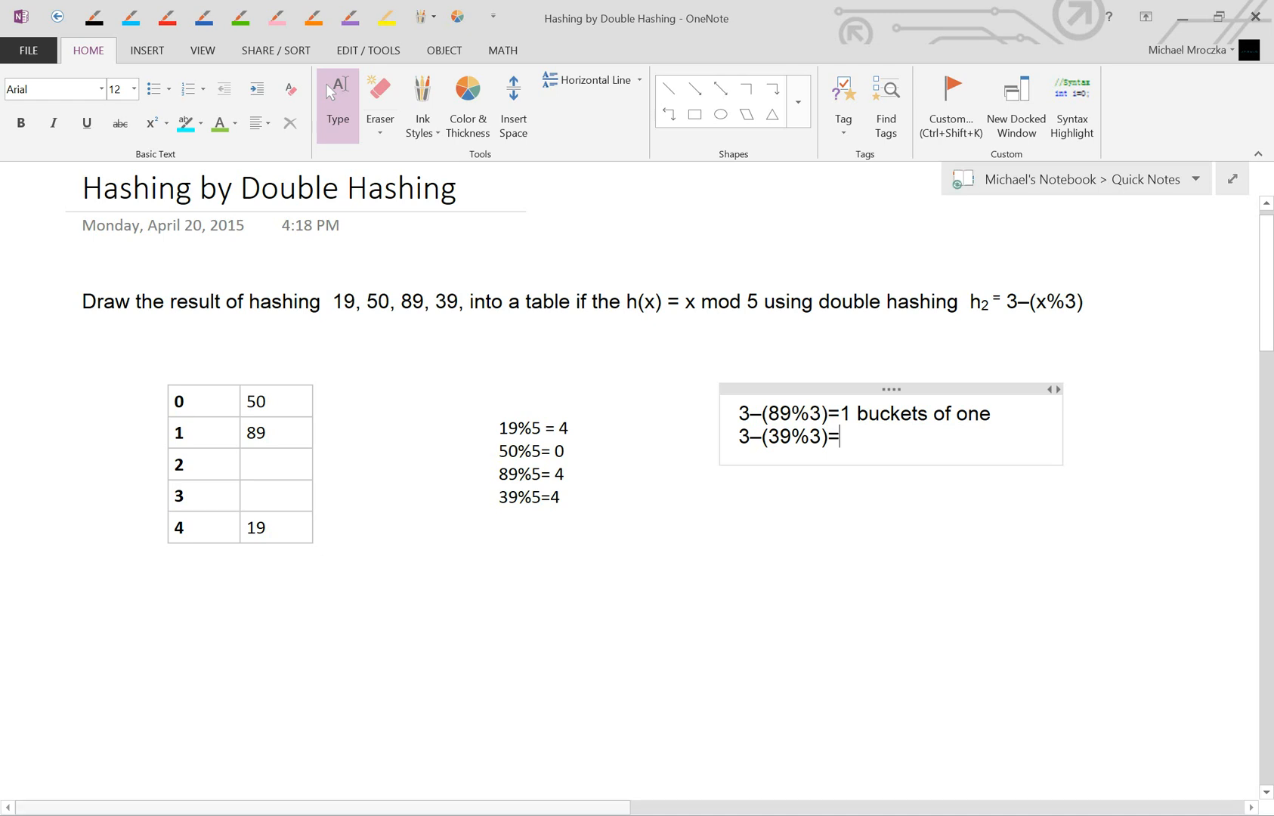
type("3")
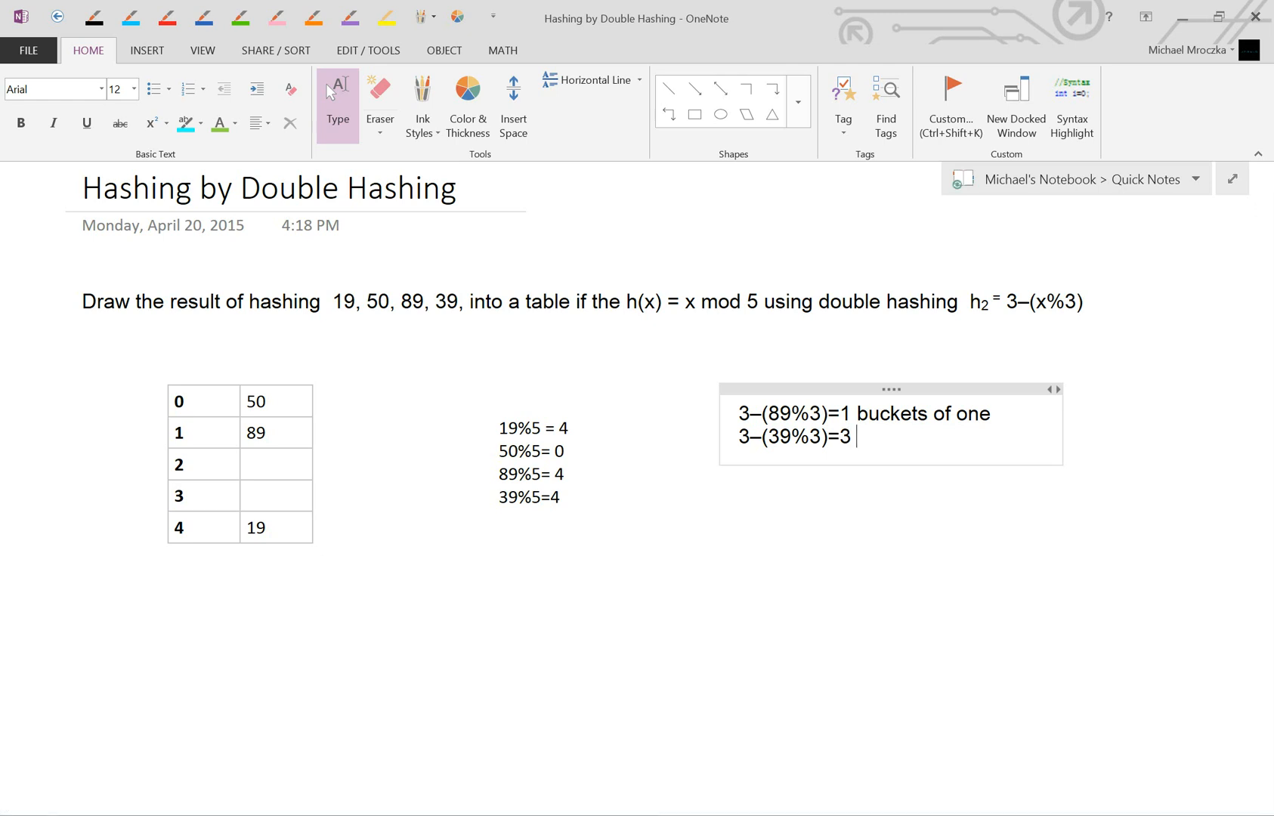
type("buckets of")
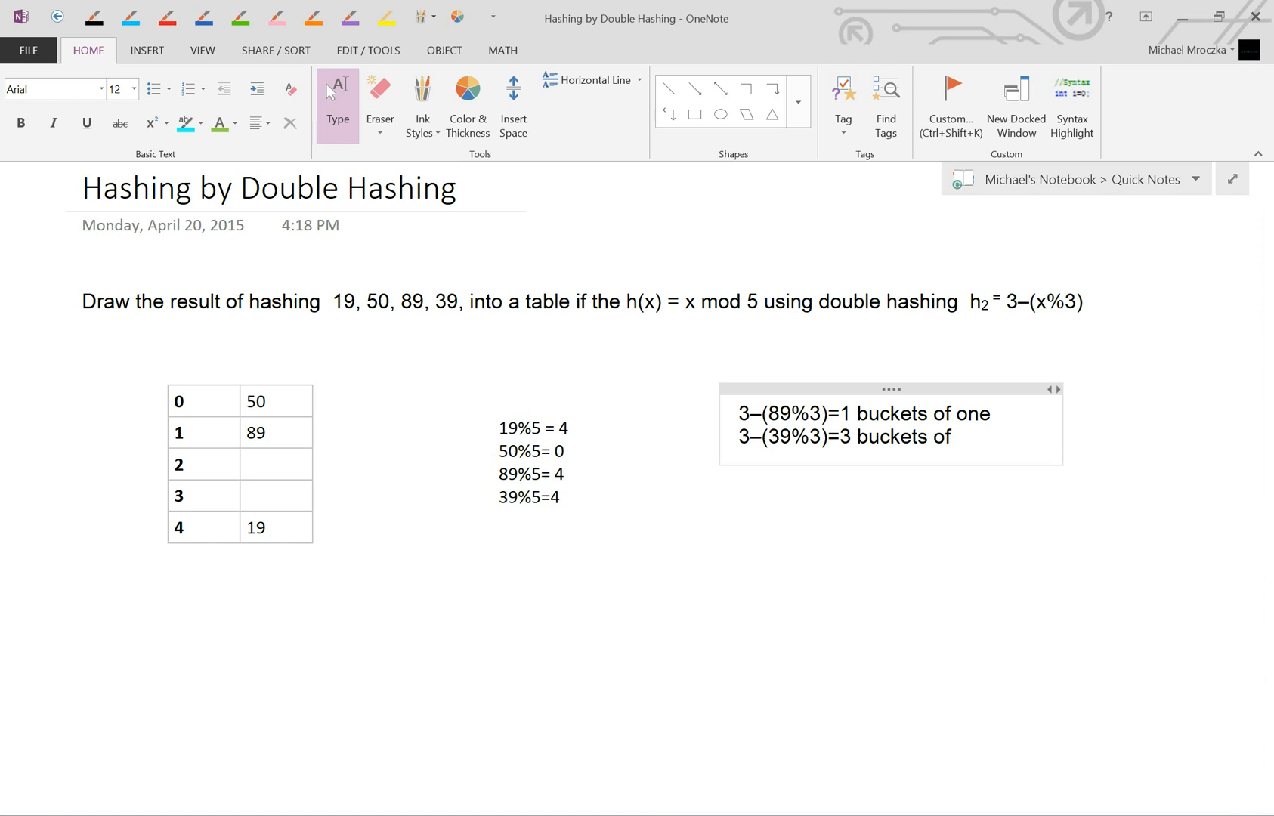
type("three")
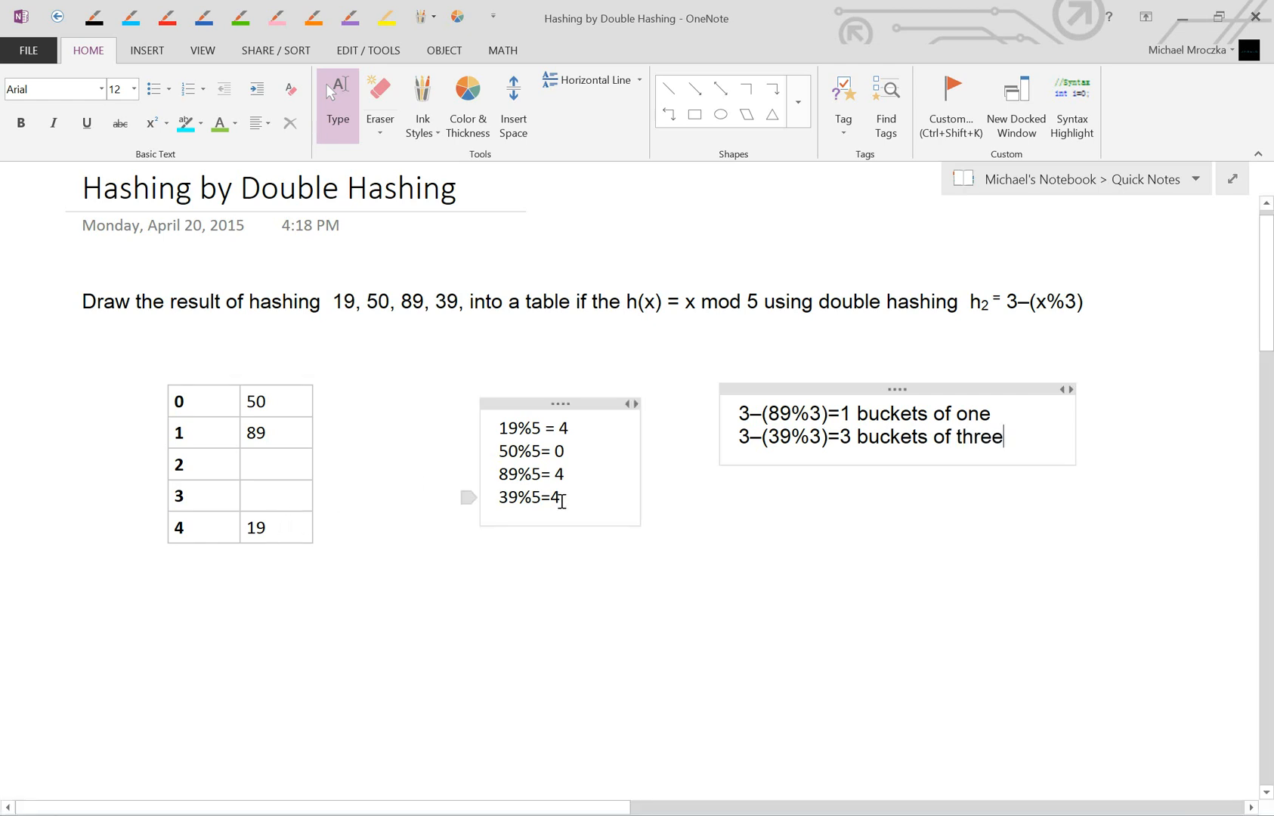
Enter 39 in slot 2 of the table and move down to the next exercise.
left_click(199, 506)
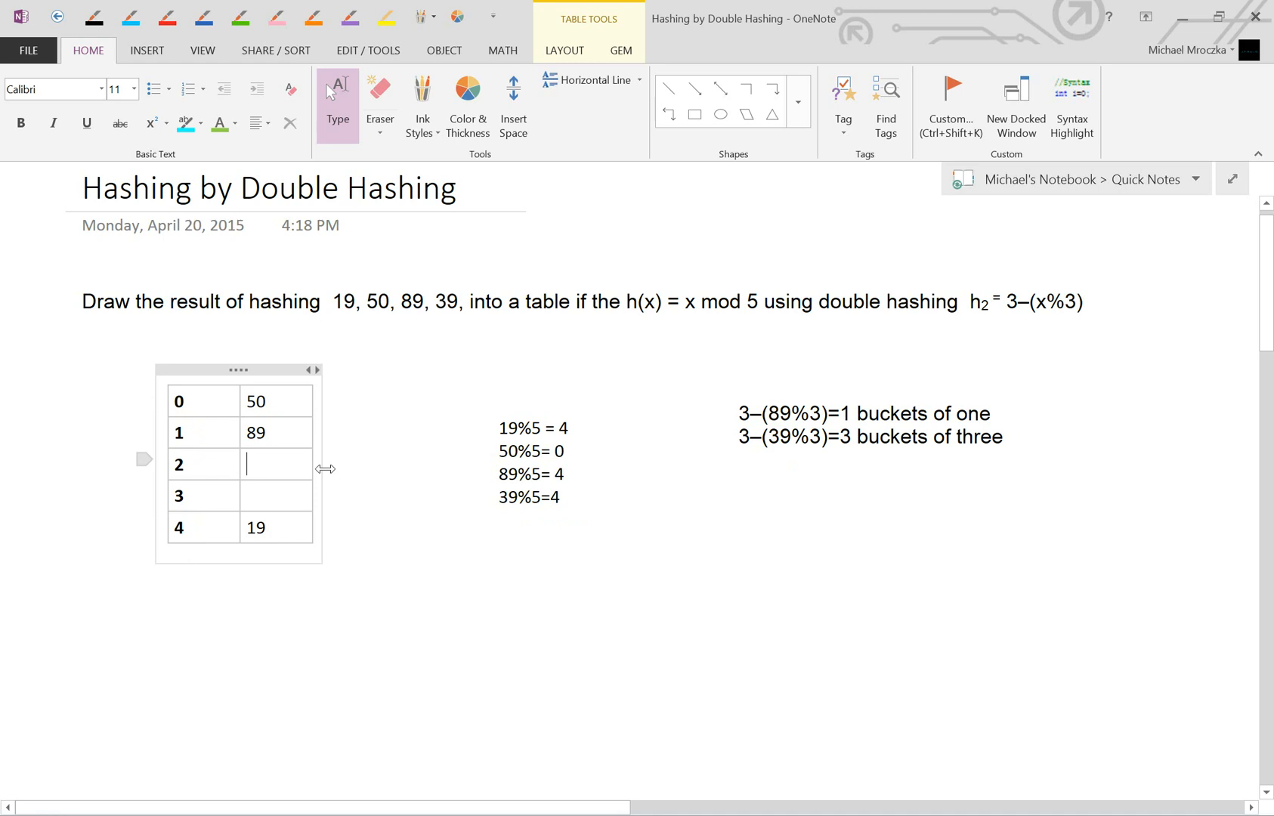
type("39")
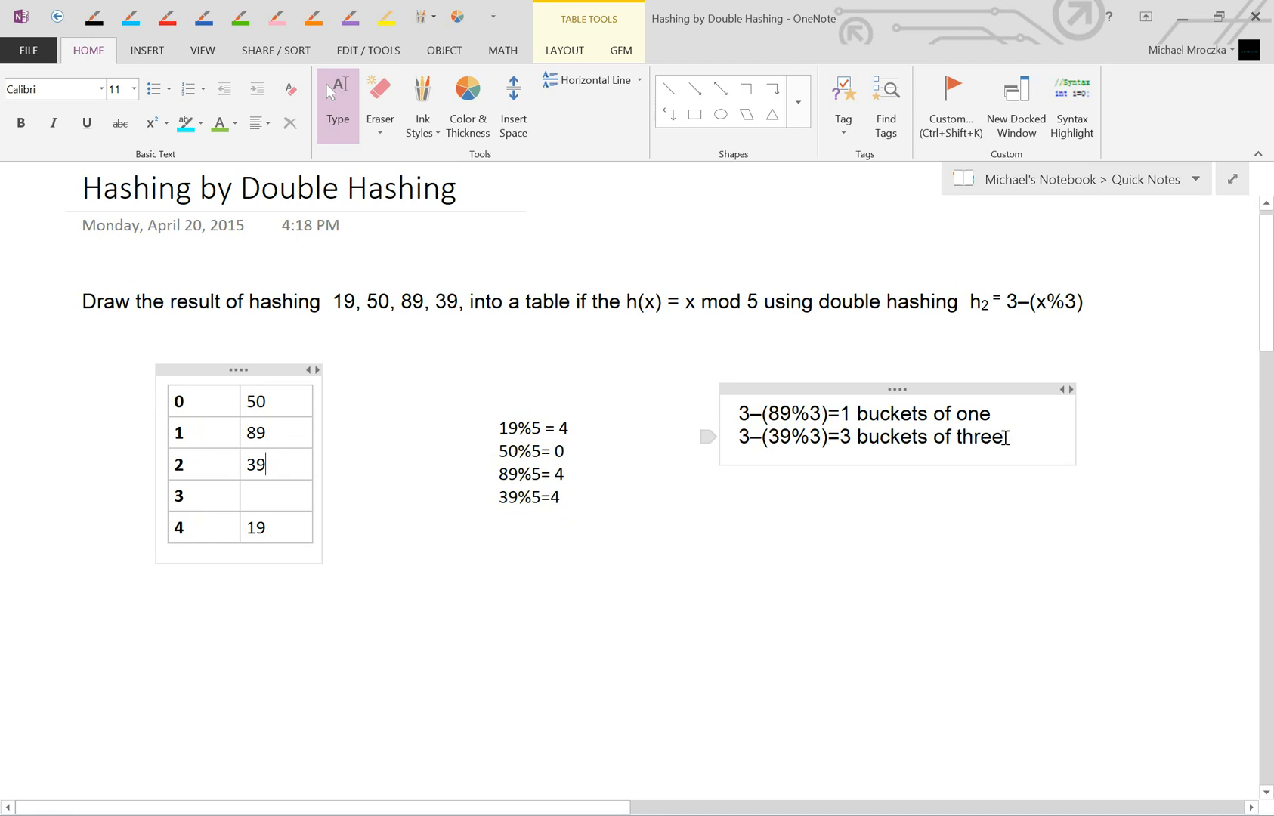
scroll("down", 3)
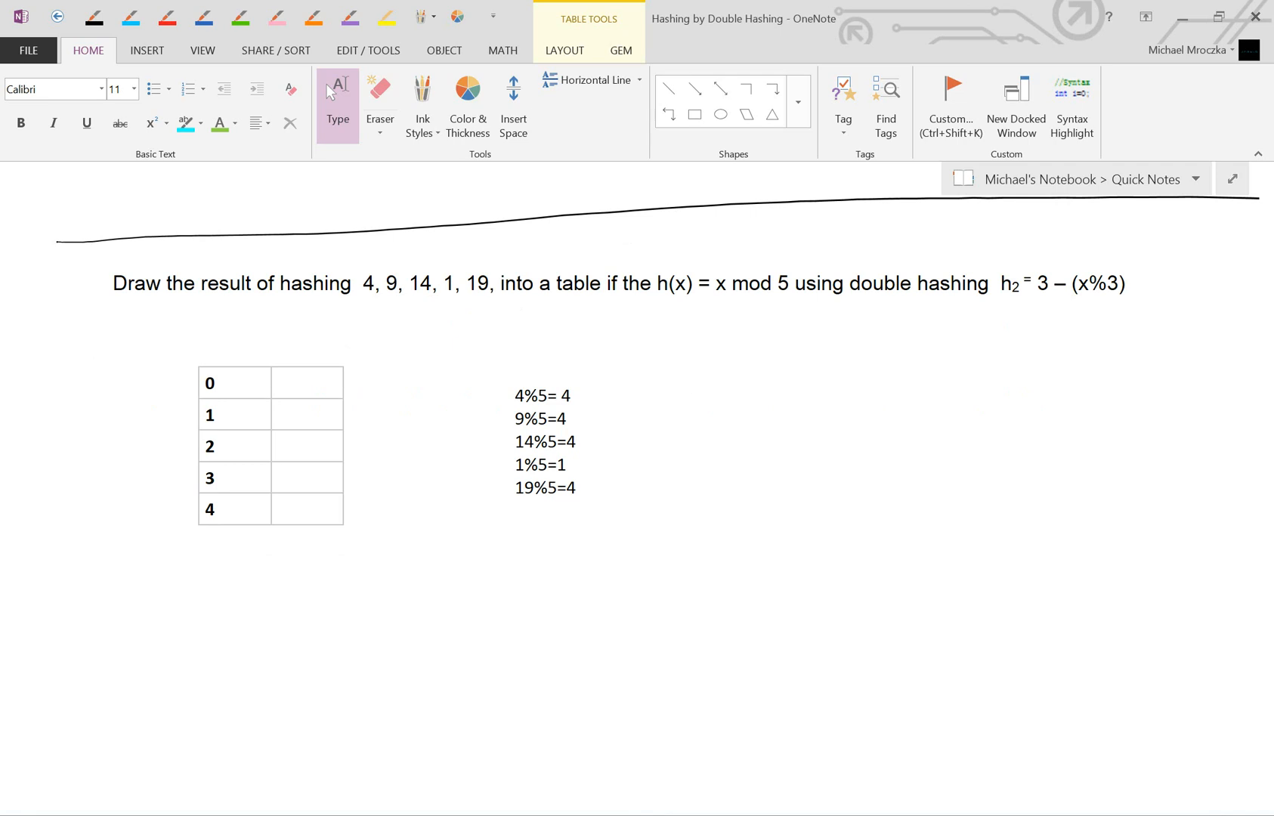
Enter 4 in slot 4 of the second exercise's mod-5 table.
left_click(543, 395)
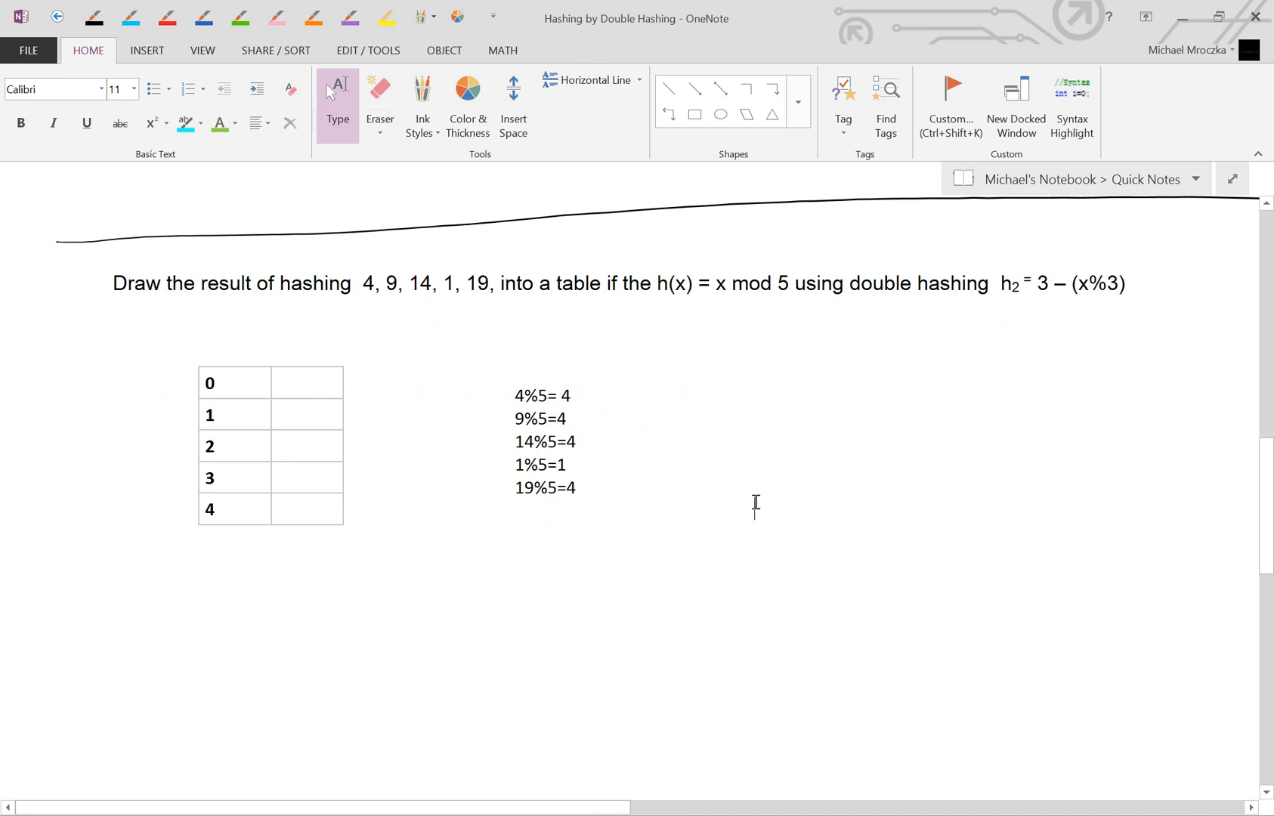
mouse_move(898, 538)
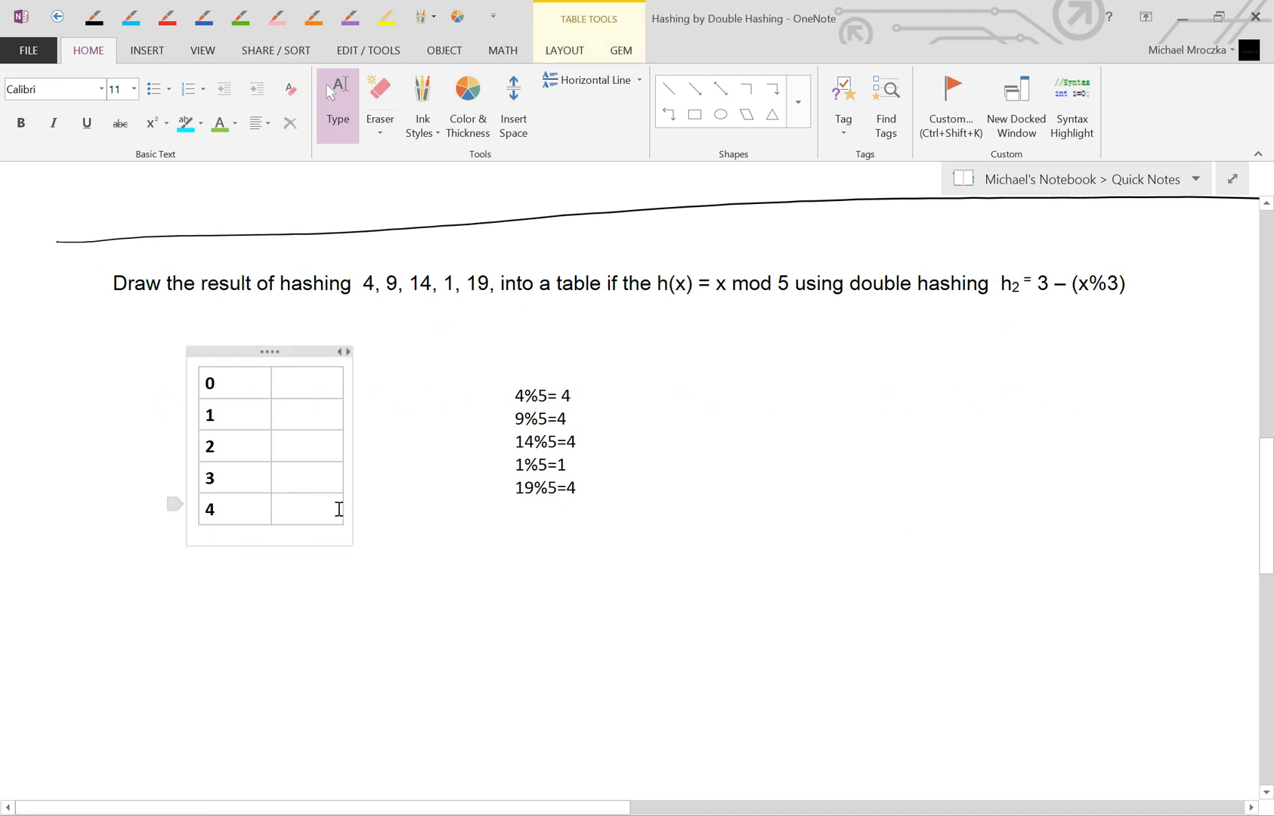
type("4")
type("3 – (9%3)=3")
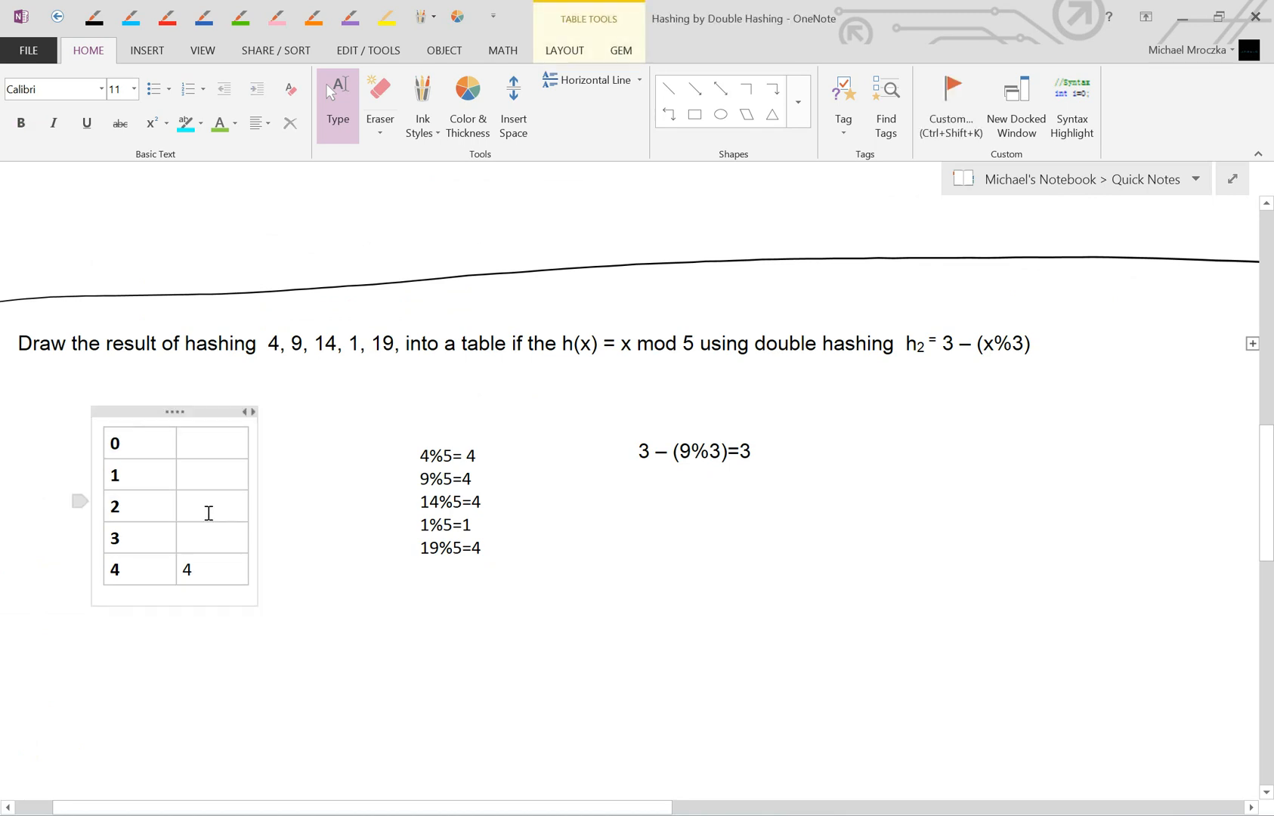
Complete the probe steps for 9 and 3 – (14%3)=1.
type("9")
left_click(695, 452)
type("3 – (14%3")
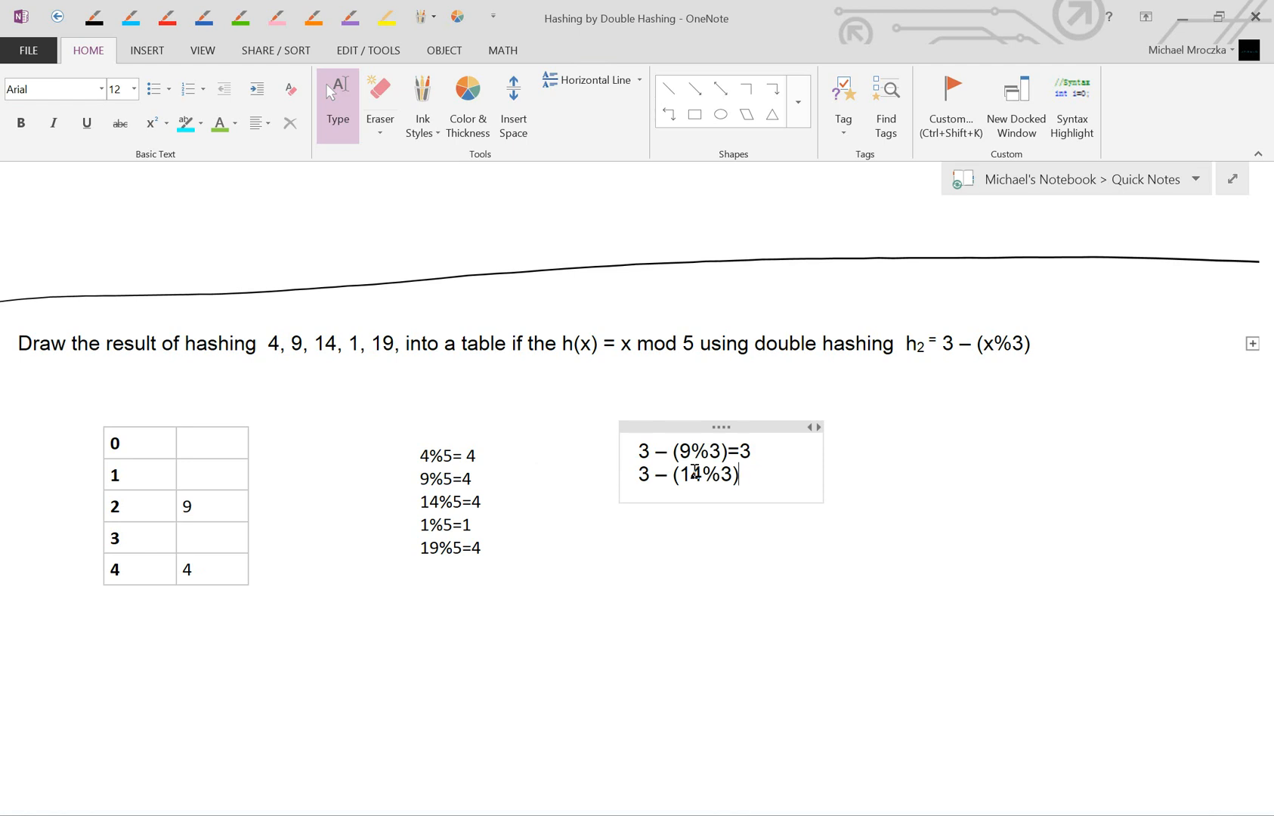
type("=")
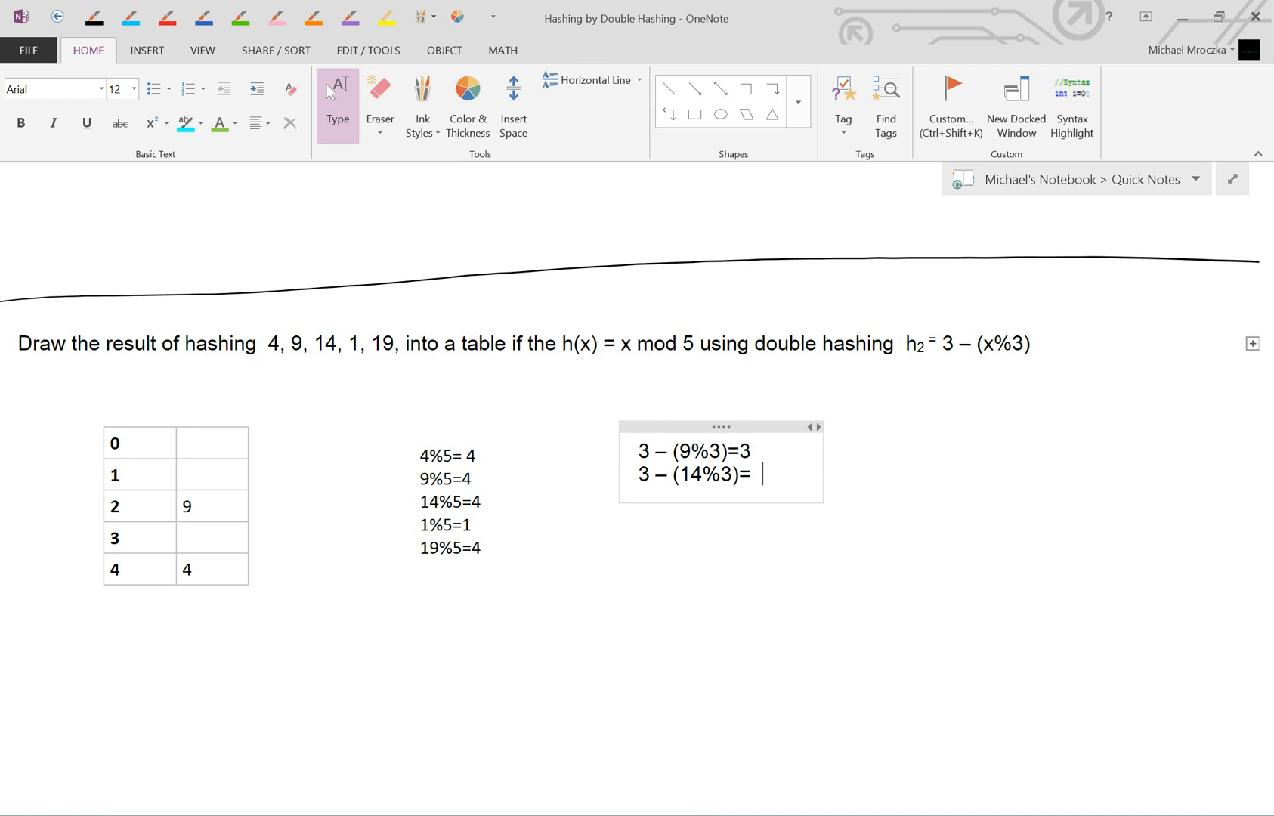
type("1")
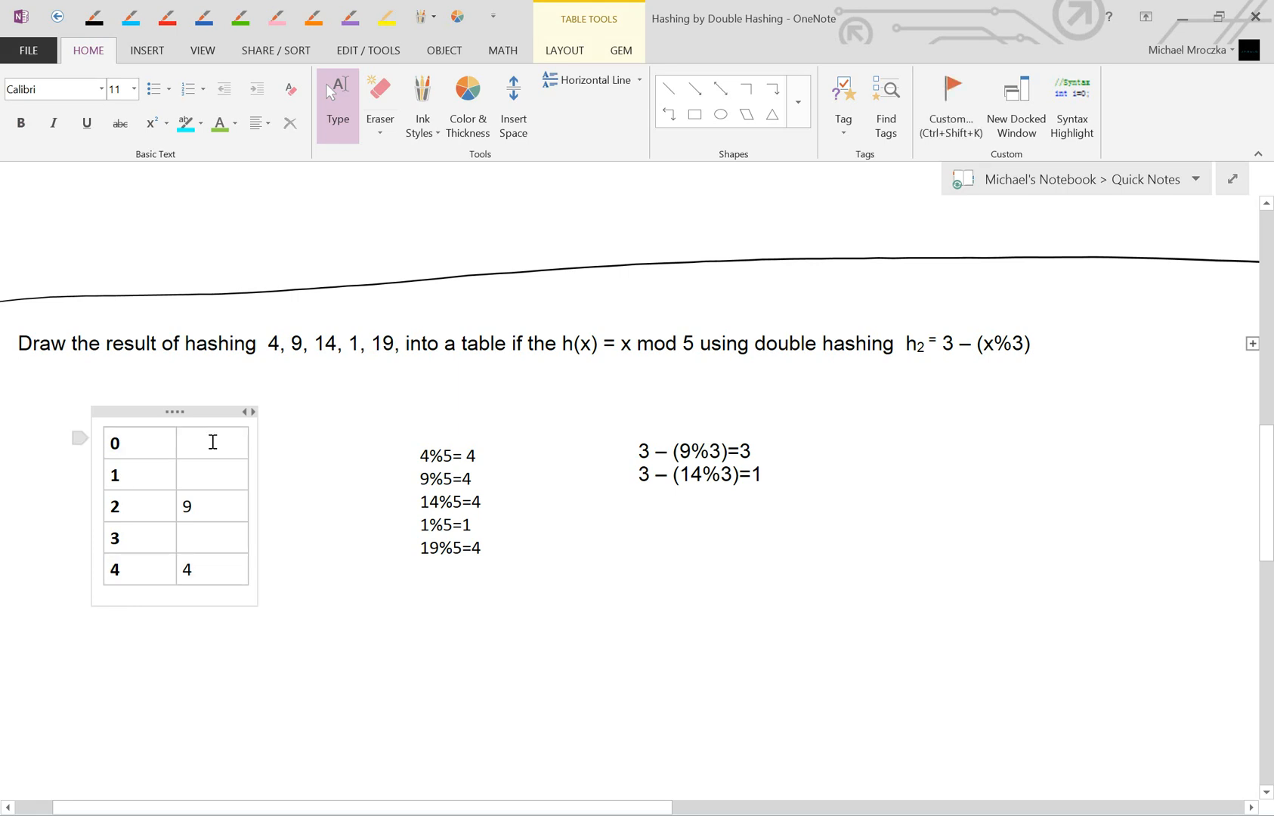
Enter 14 in slot 0 and 1 in slot 1 of the mod-5 table.
type("14")
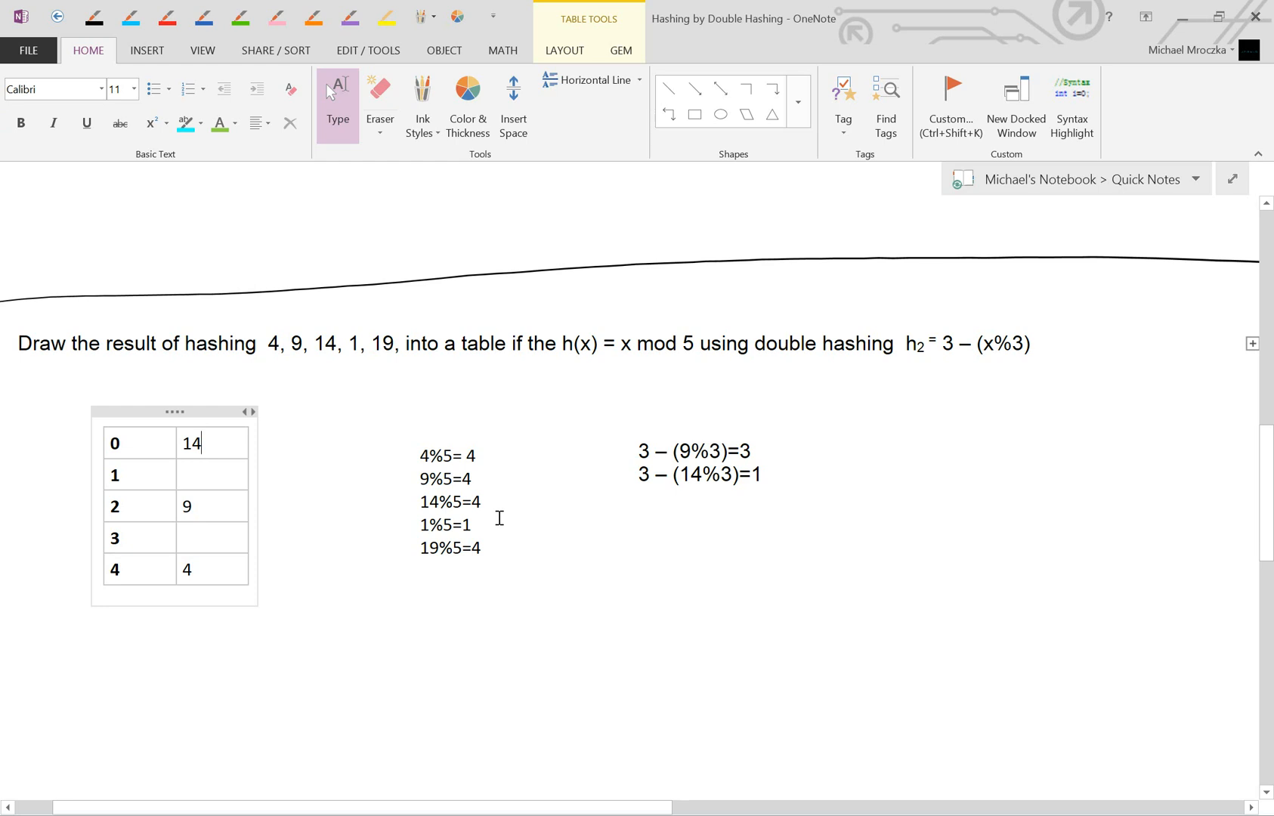
mouse_move(390, 525)
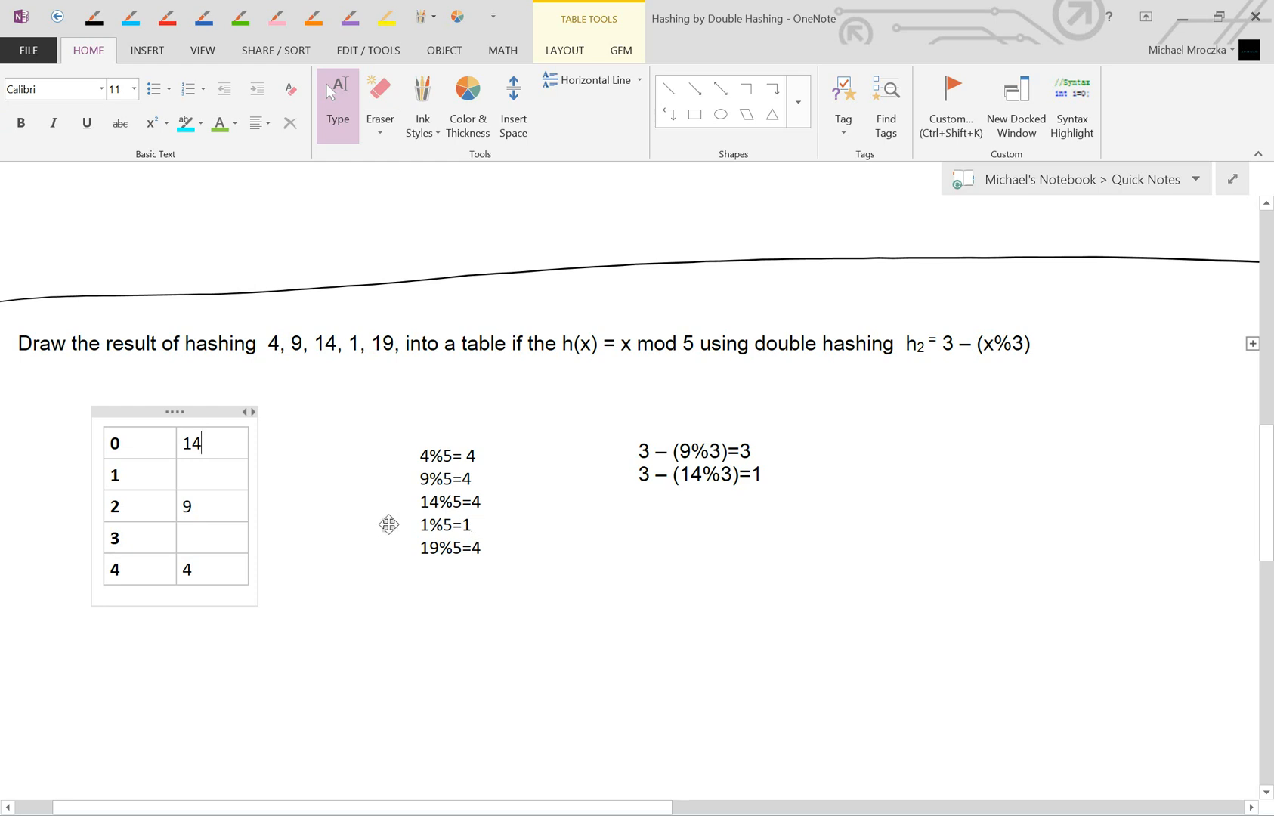
double_click(446, 525)
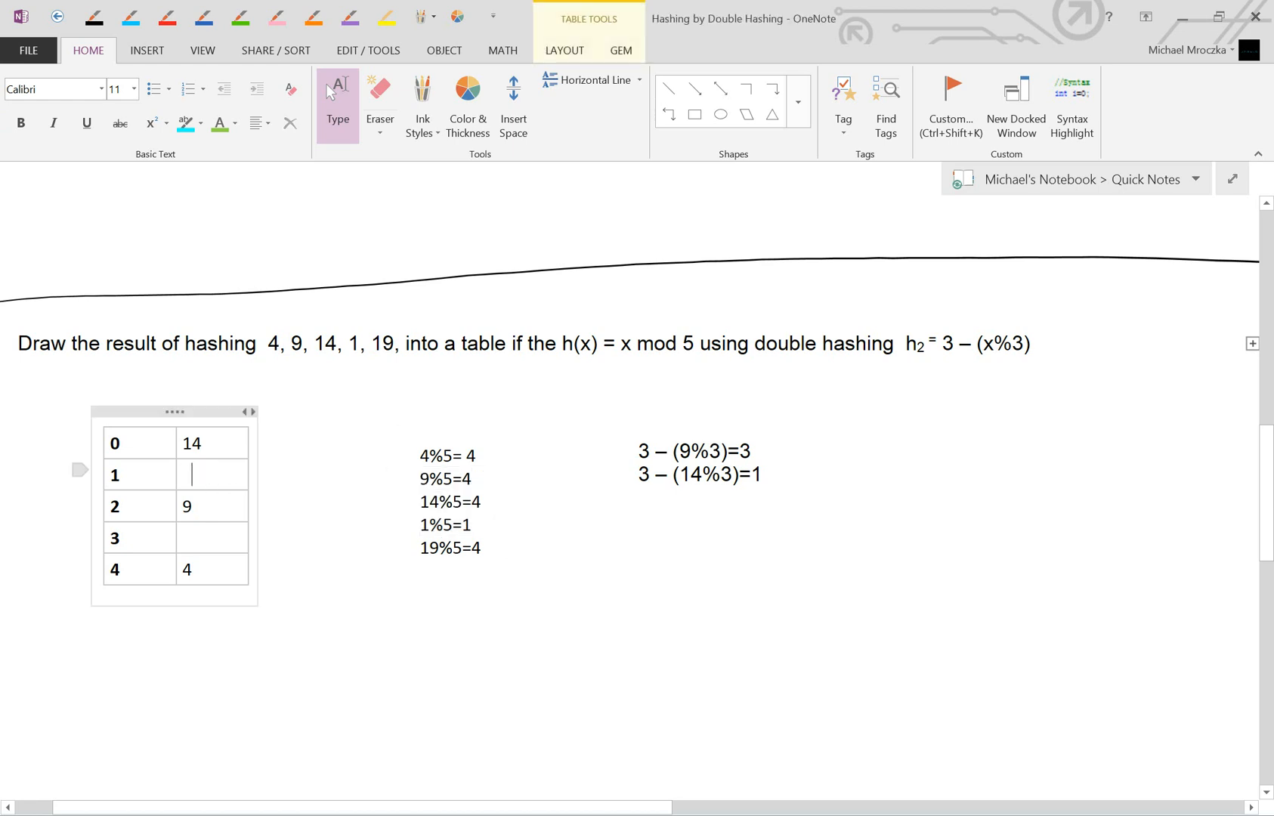
type("1")
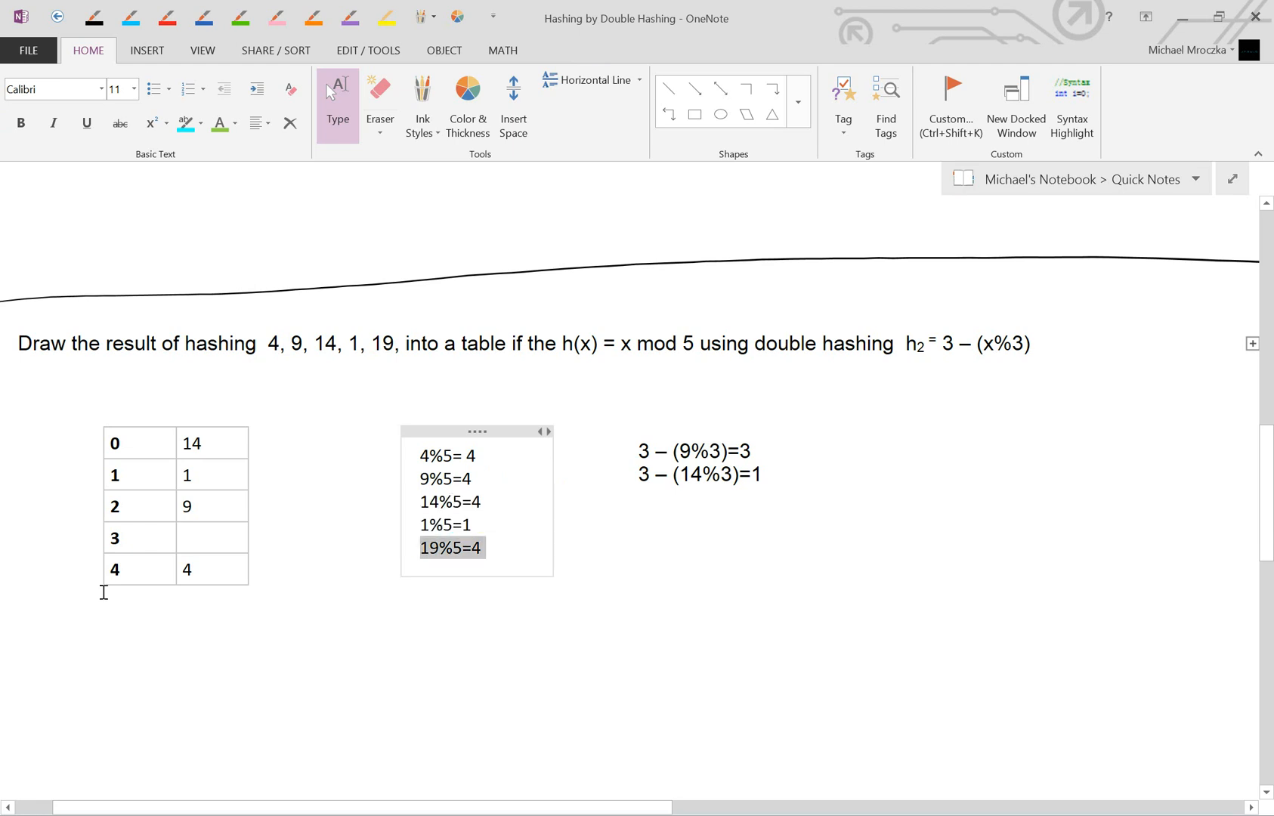
Write the probe step 3 – (19%3)=2 below the other equations.
left_click(138, 568)
type("3 – (%3")
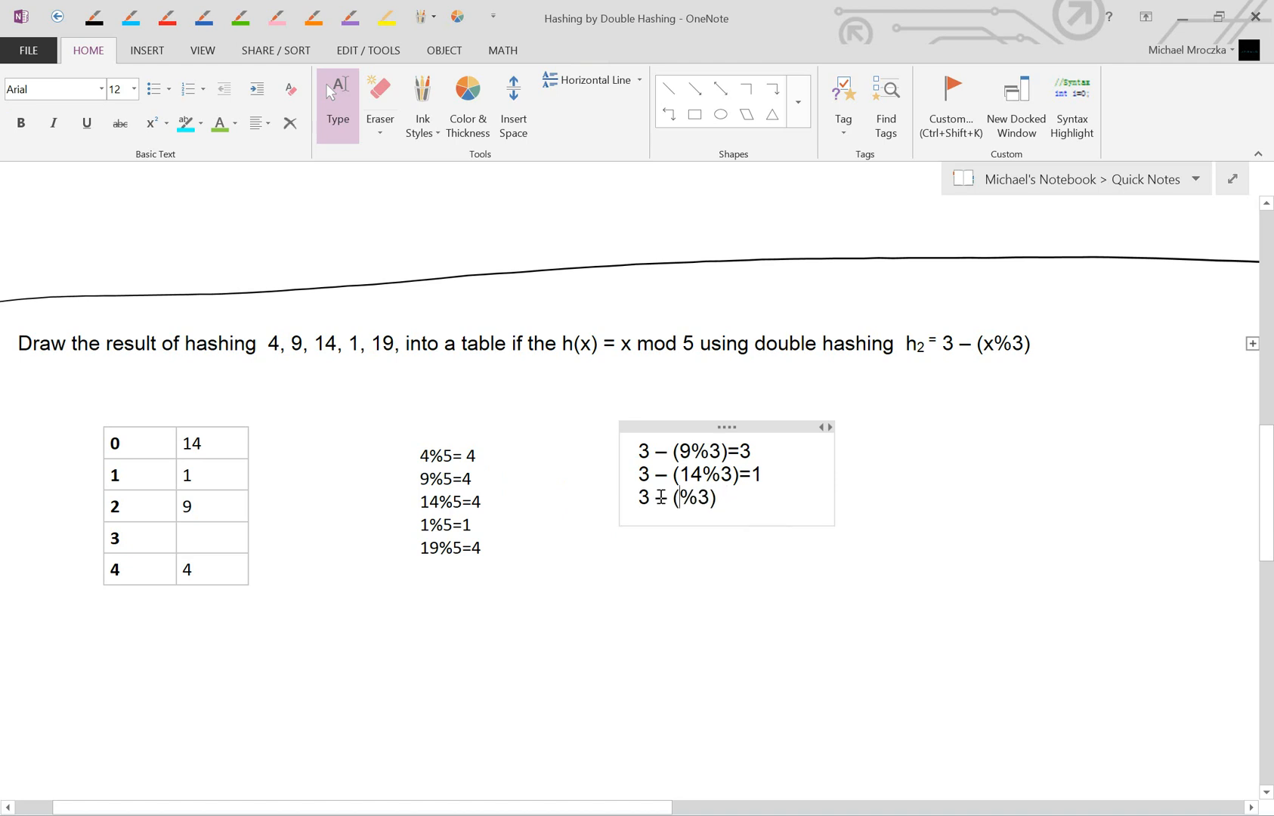
type("19")
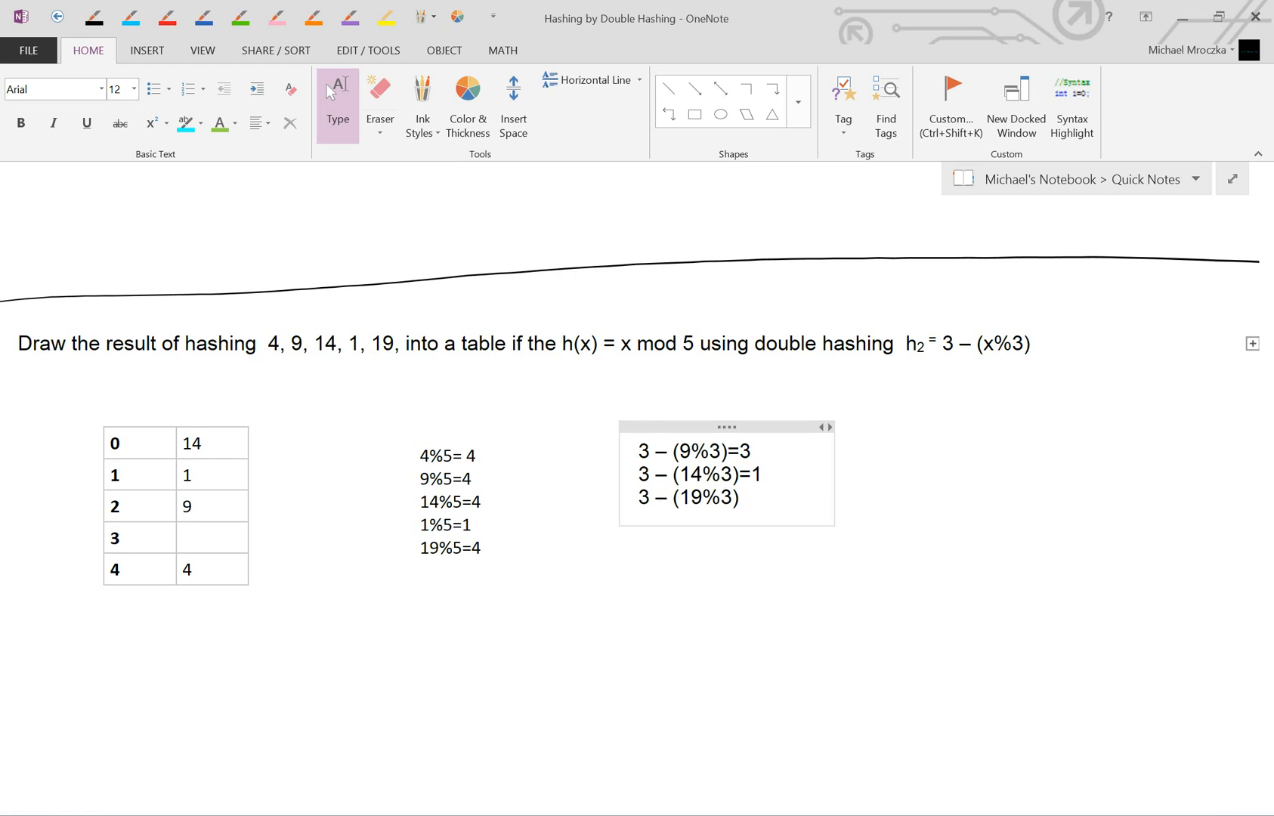
type("=2")
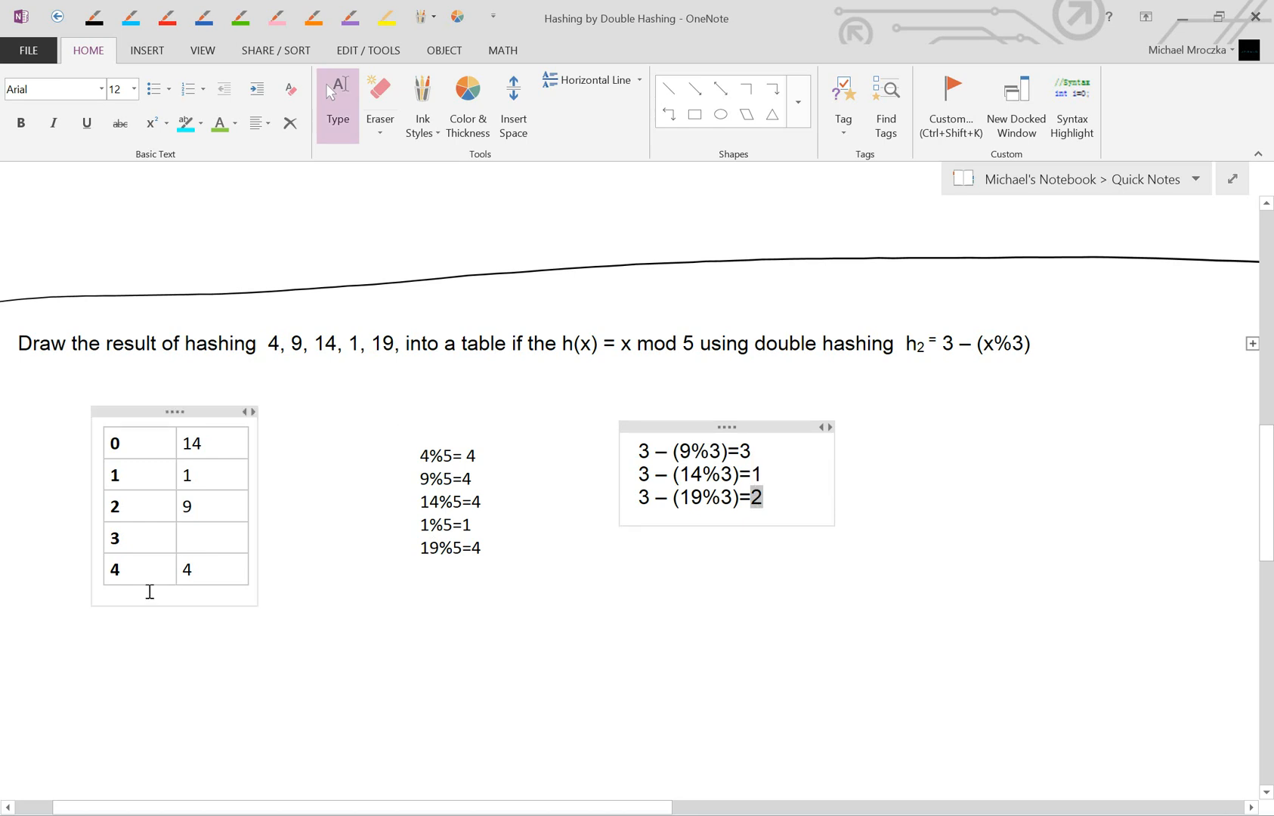
Fill slot 3 of the mod-5 table and move down to the third exercise.
left_click(148, 568)
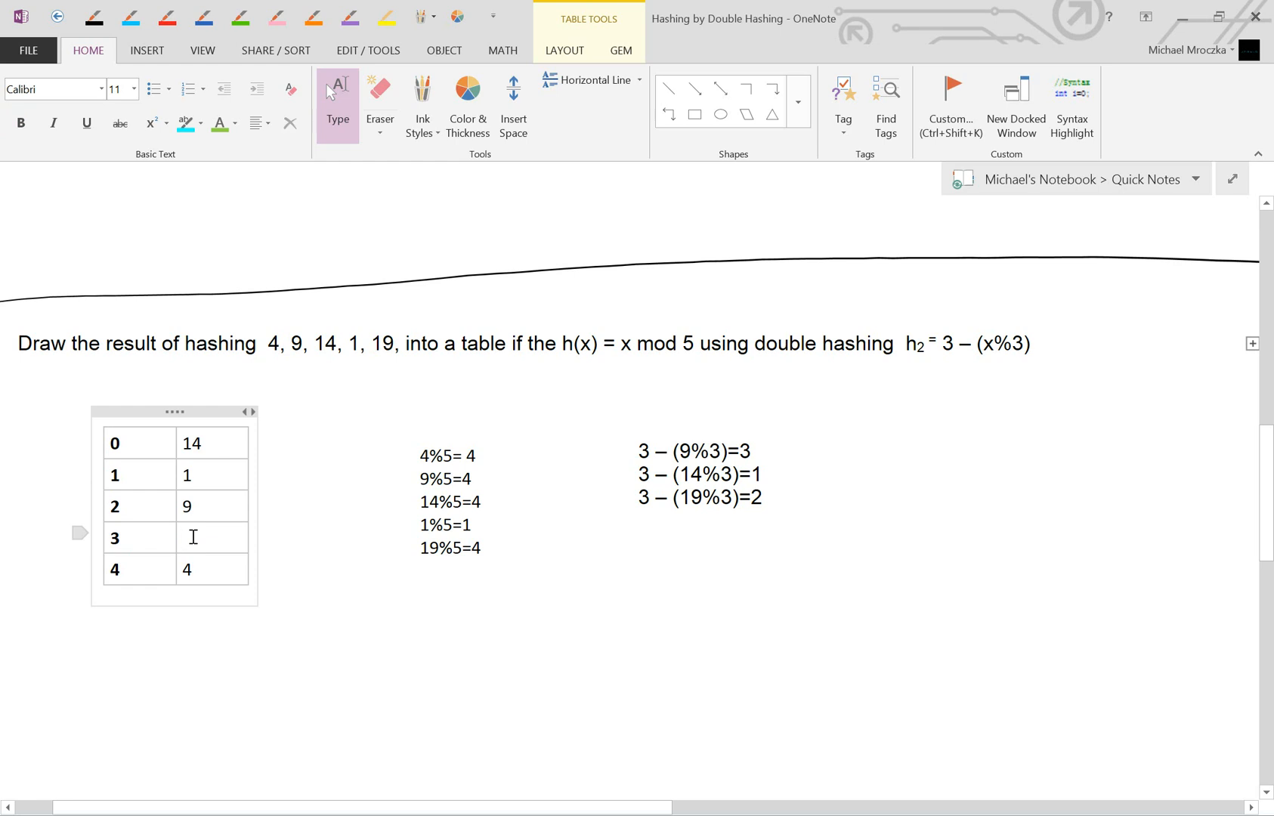
type("19")
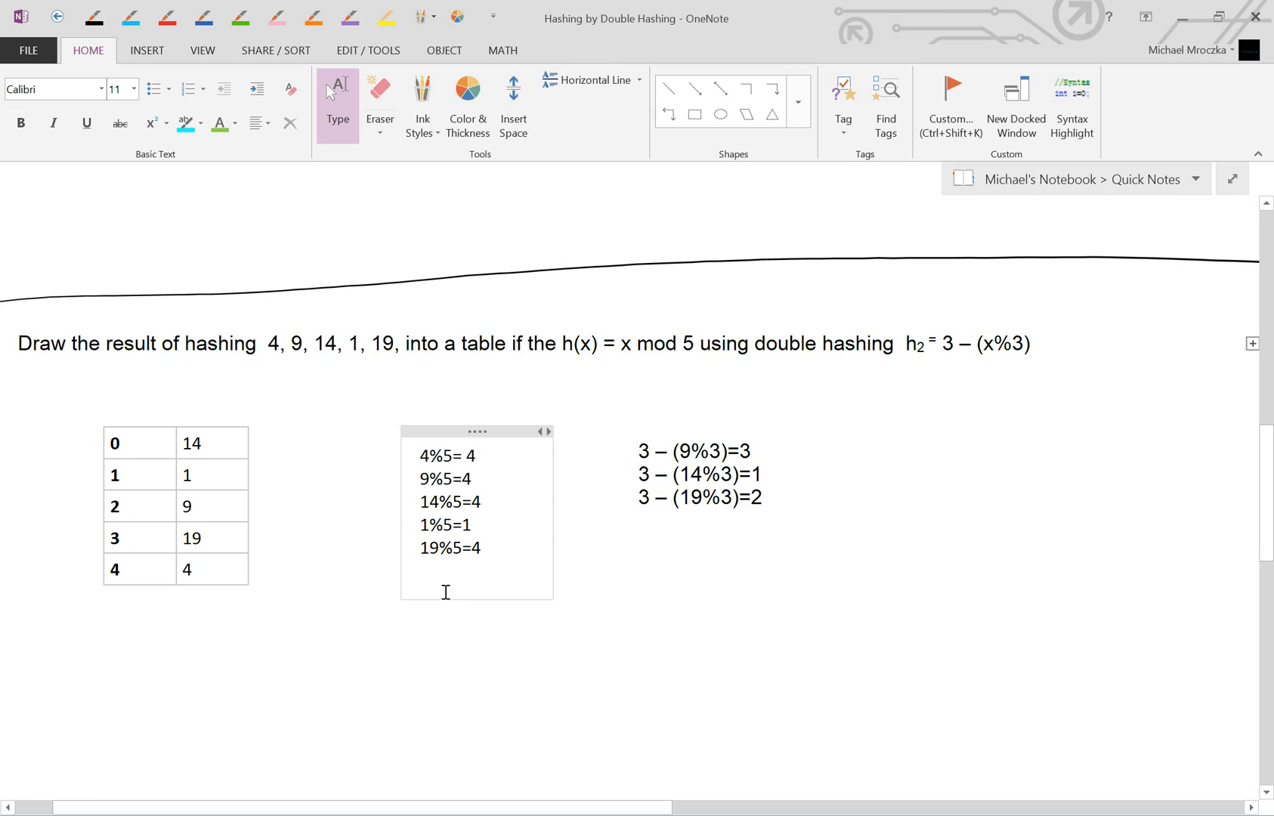
scroll("down", 3)
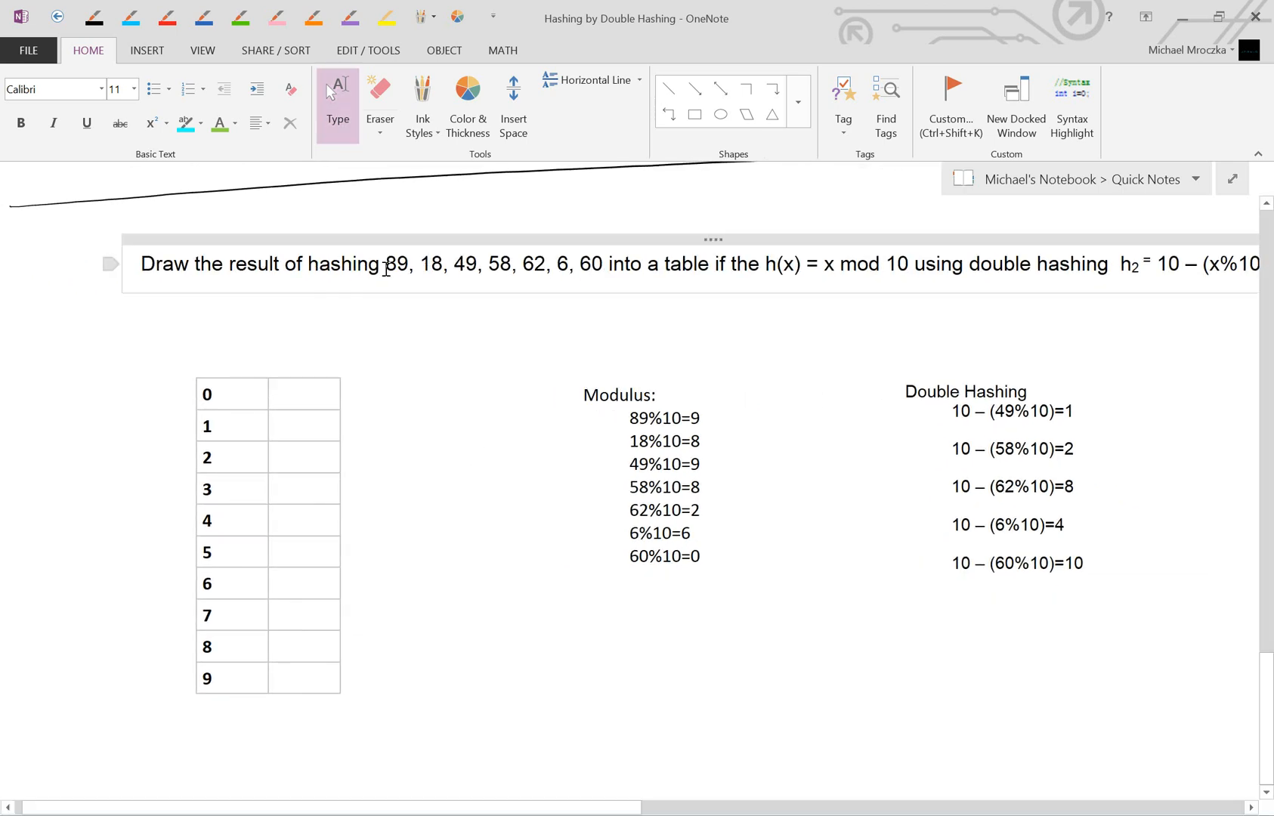
Enter 89 in slot 9 and 18 in slot 8 of the mod-10 table.
double_click(397, 263)
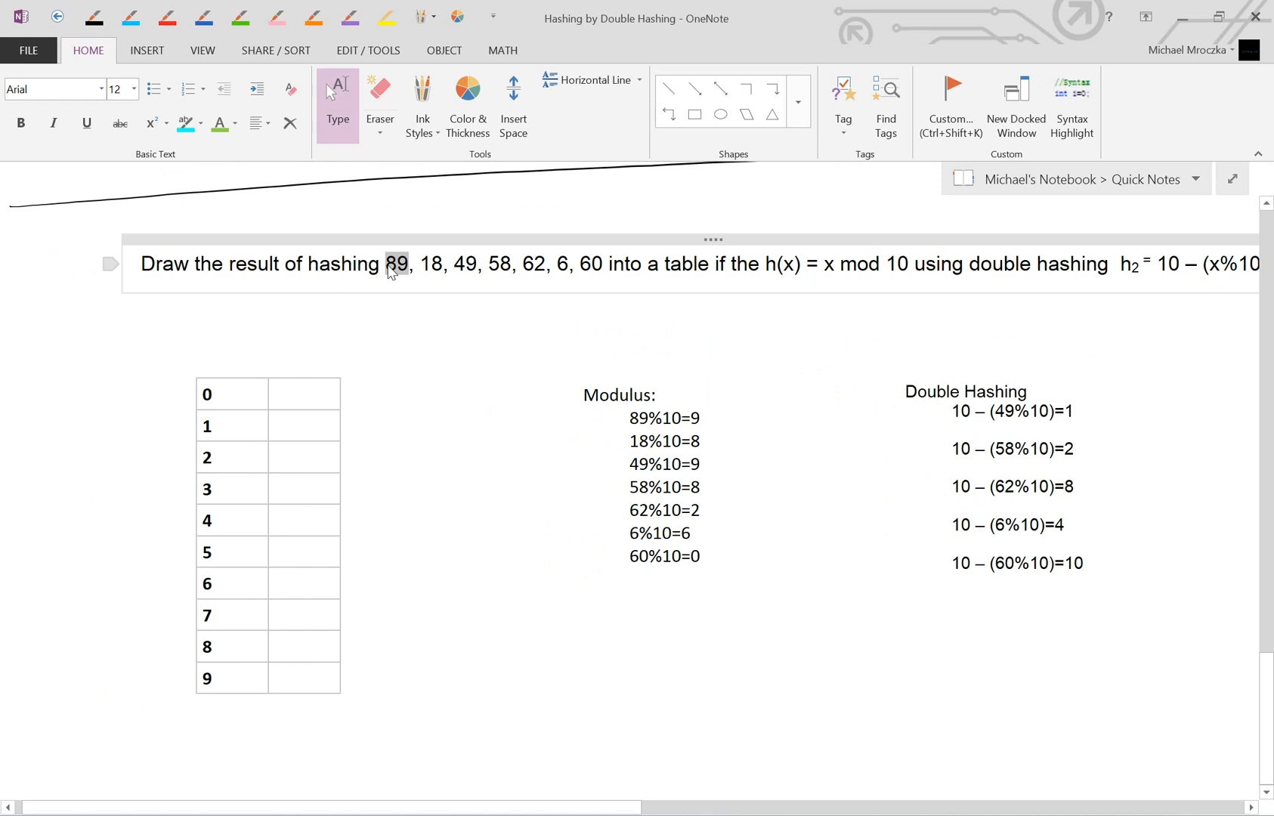
left_click(666, 417)
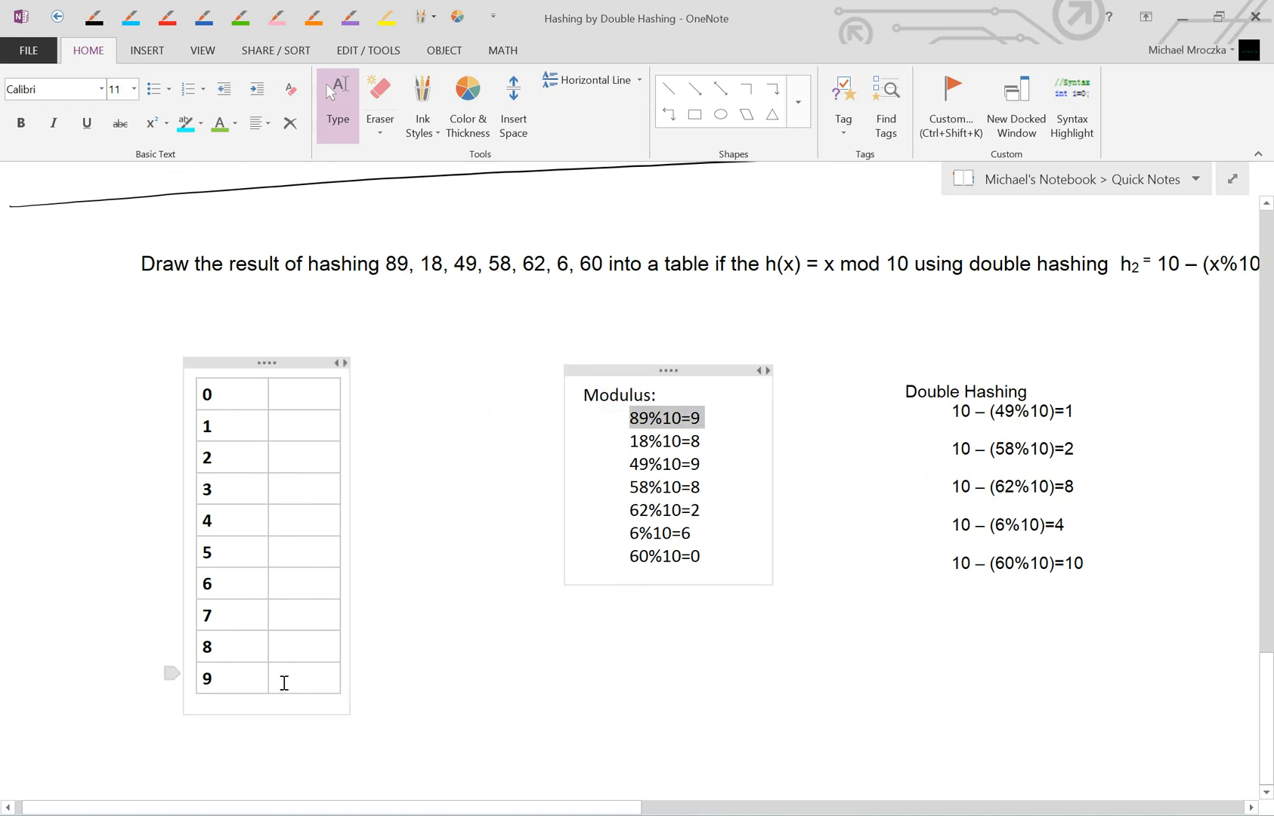
type("89")
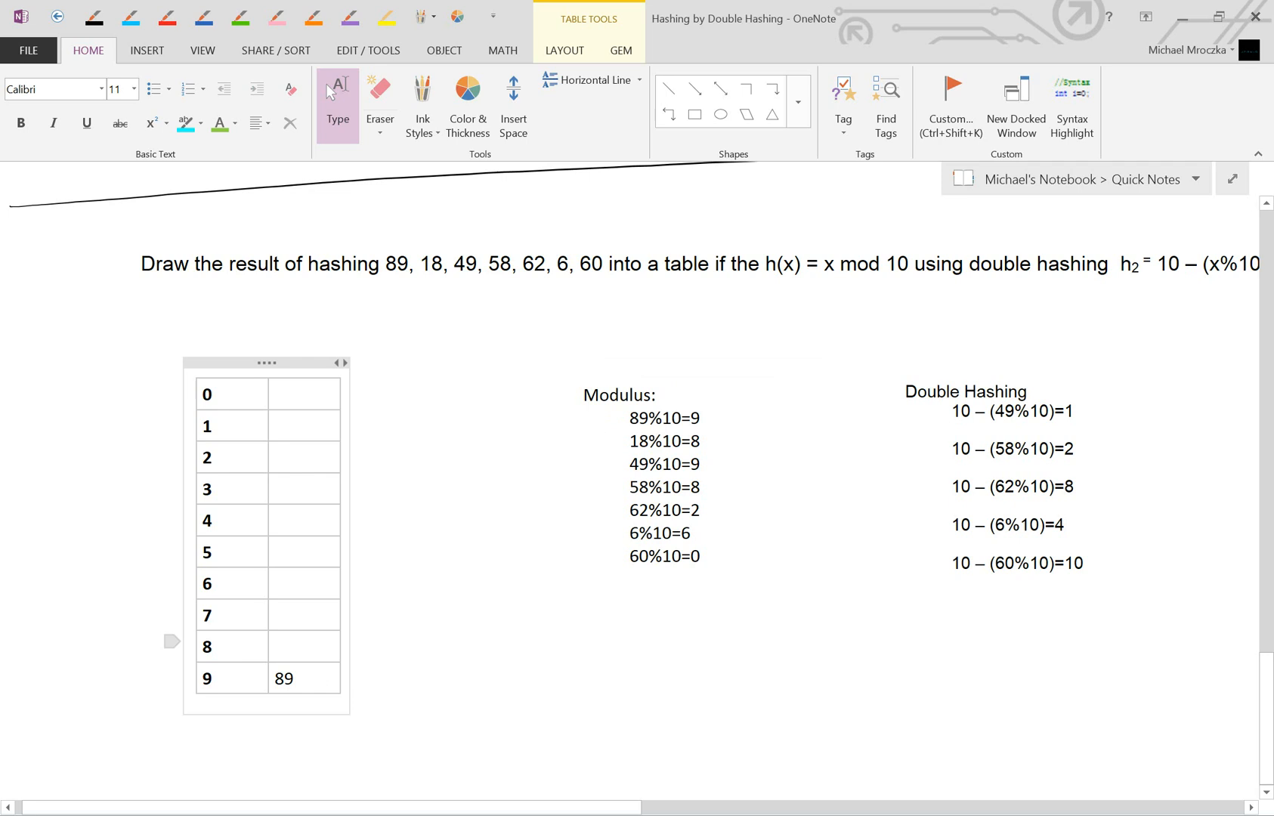
type("18")
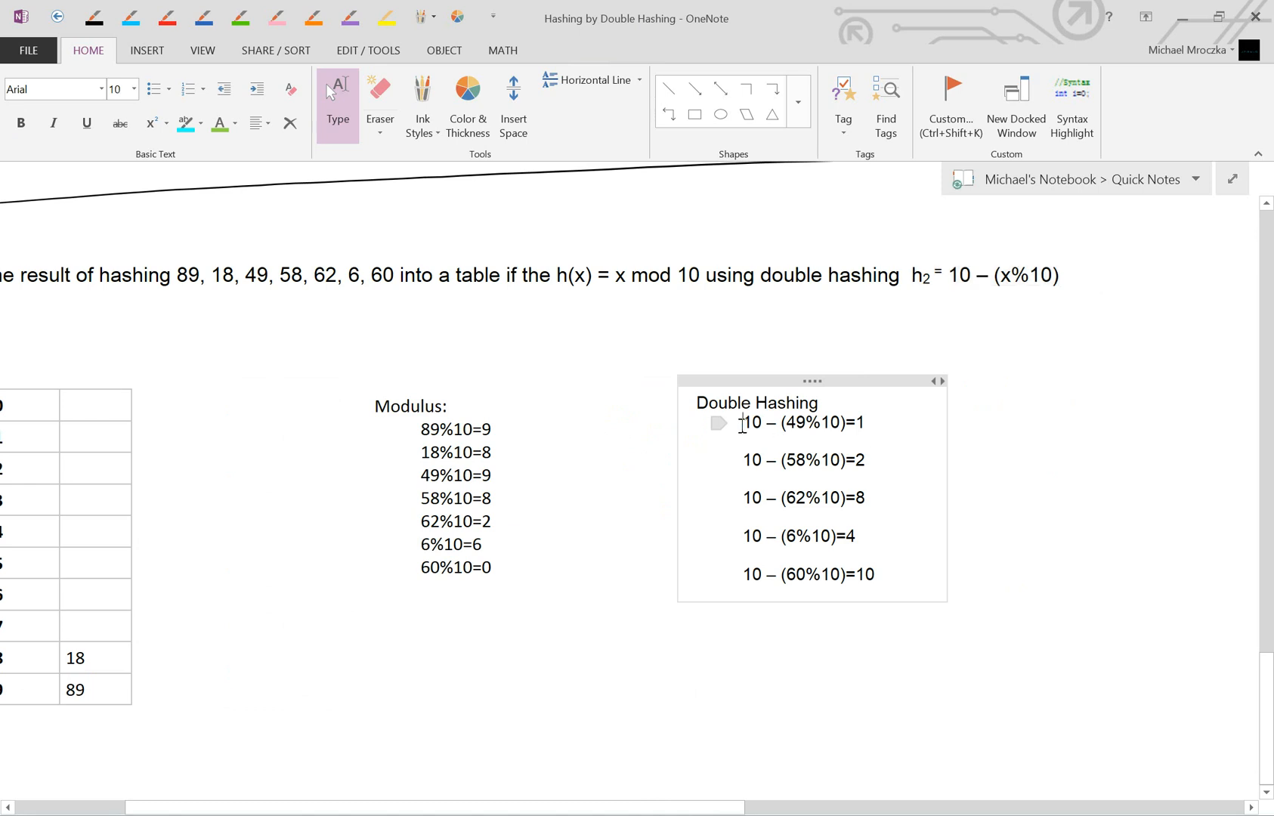
Point out the 49 working step and move into slot 0 of the mod-10 table.
double_click(801, 423)
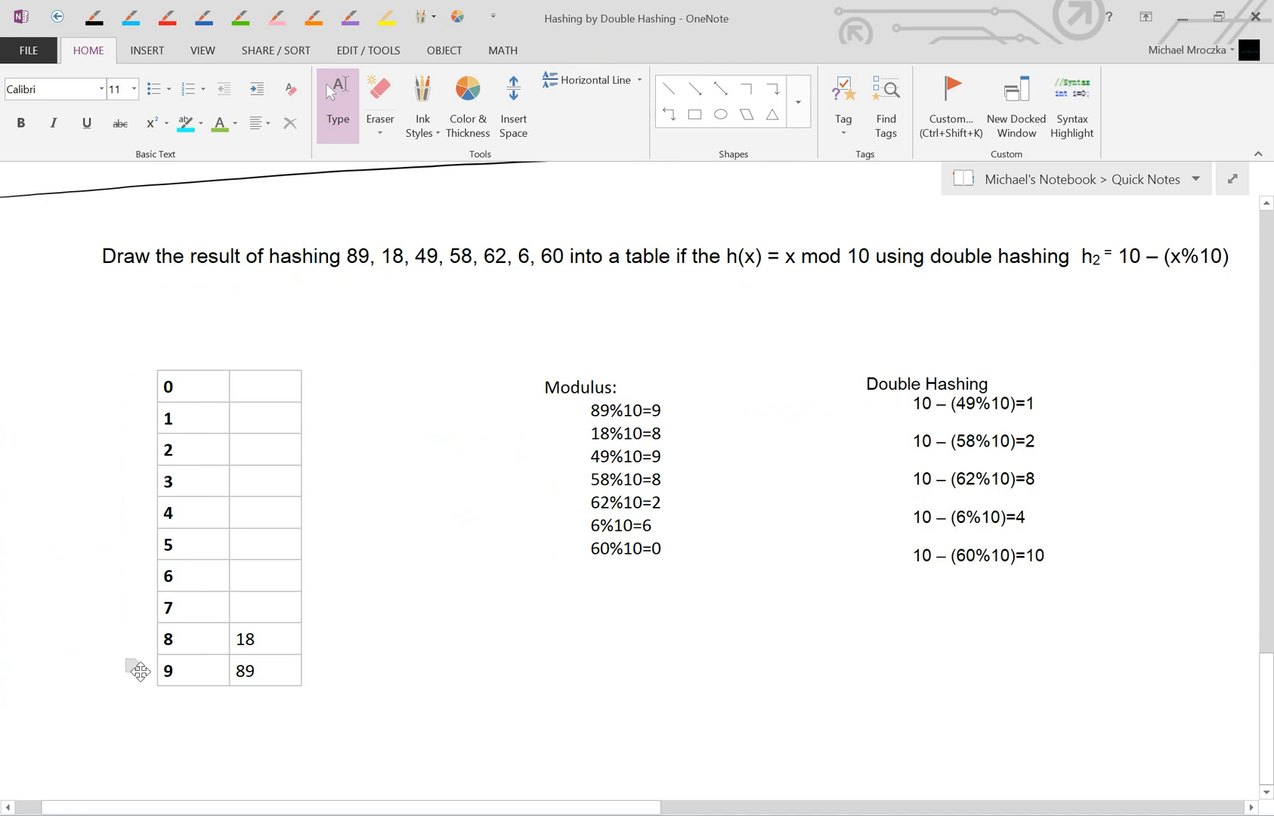
left_click(252, 387)
type("49")
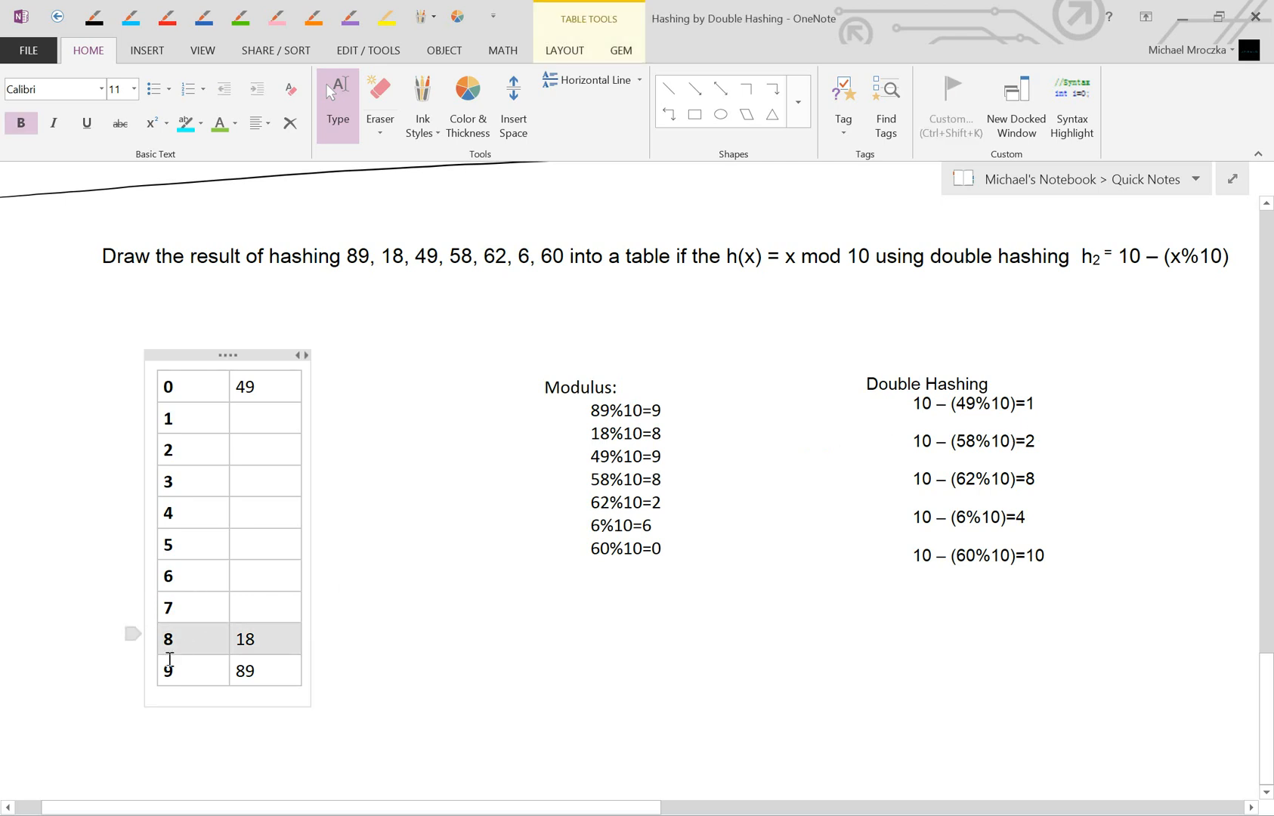
mouse_move(138, 417)
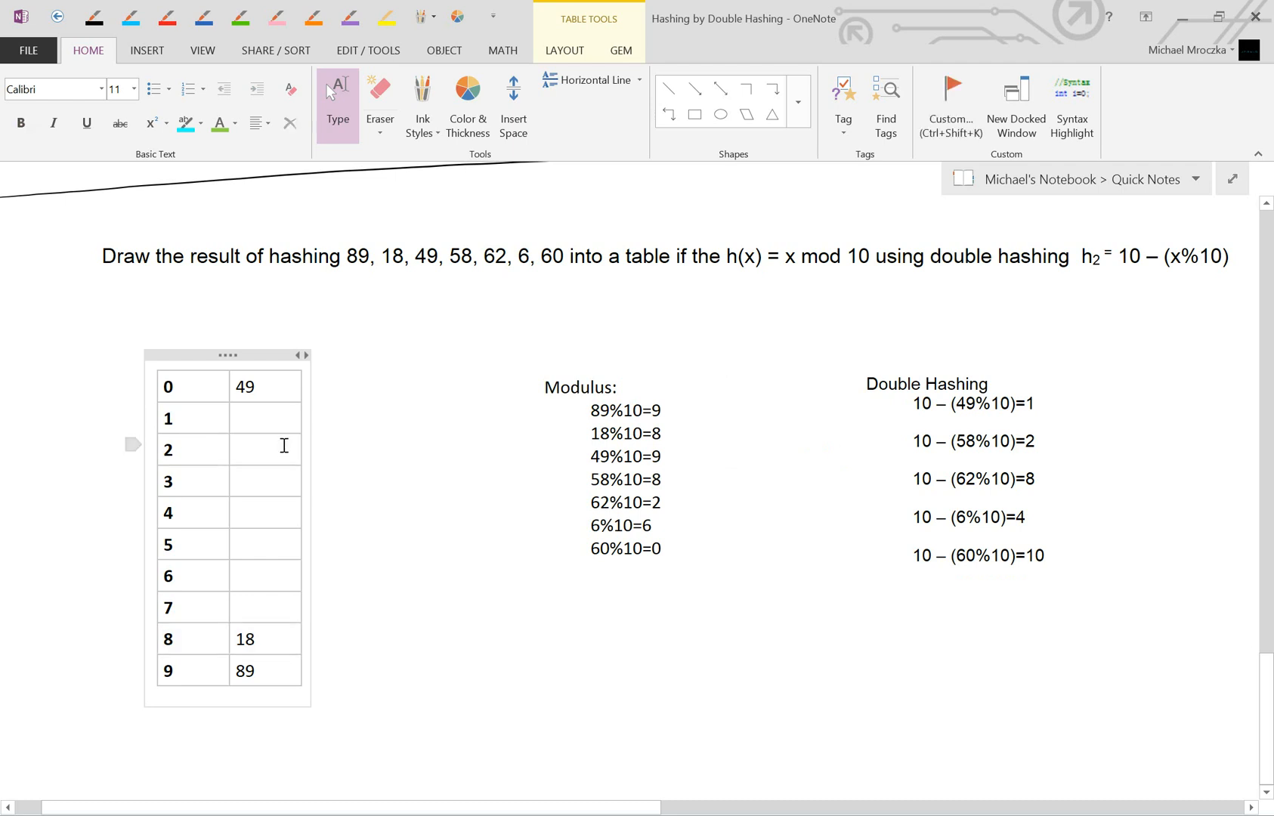
Enter 58 in slot 2 of the mod-10 table.
type("5")
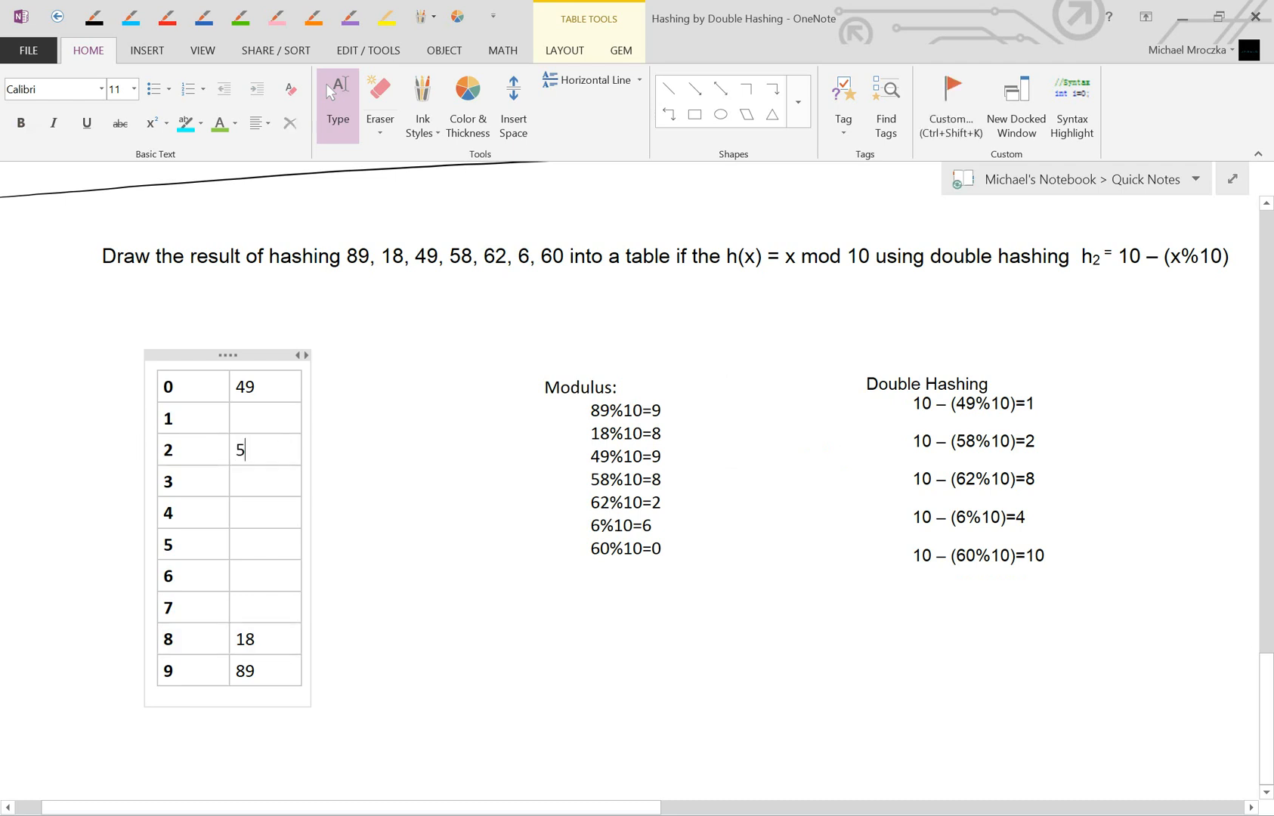
type("8")
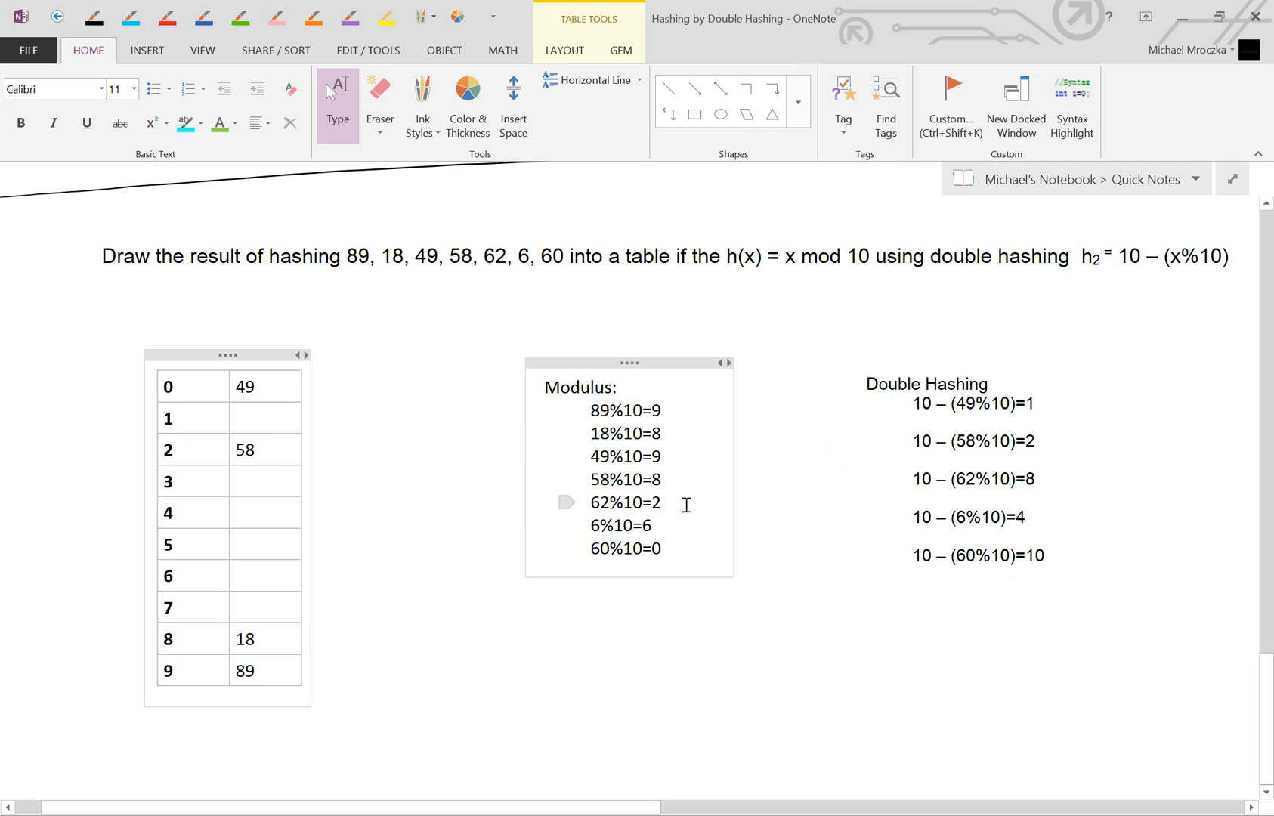
mouse_move(457, 453)
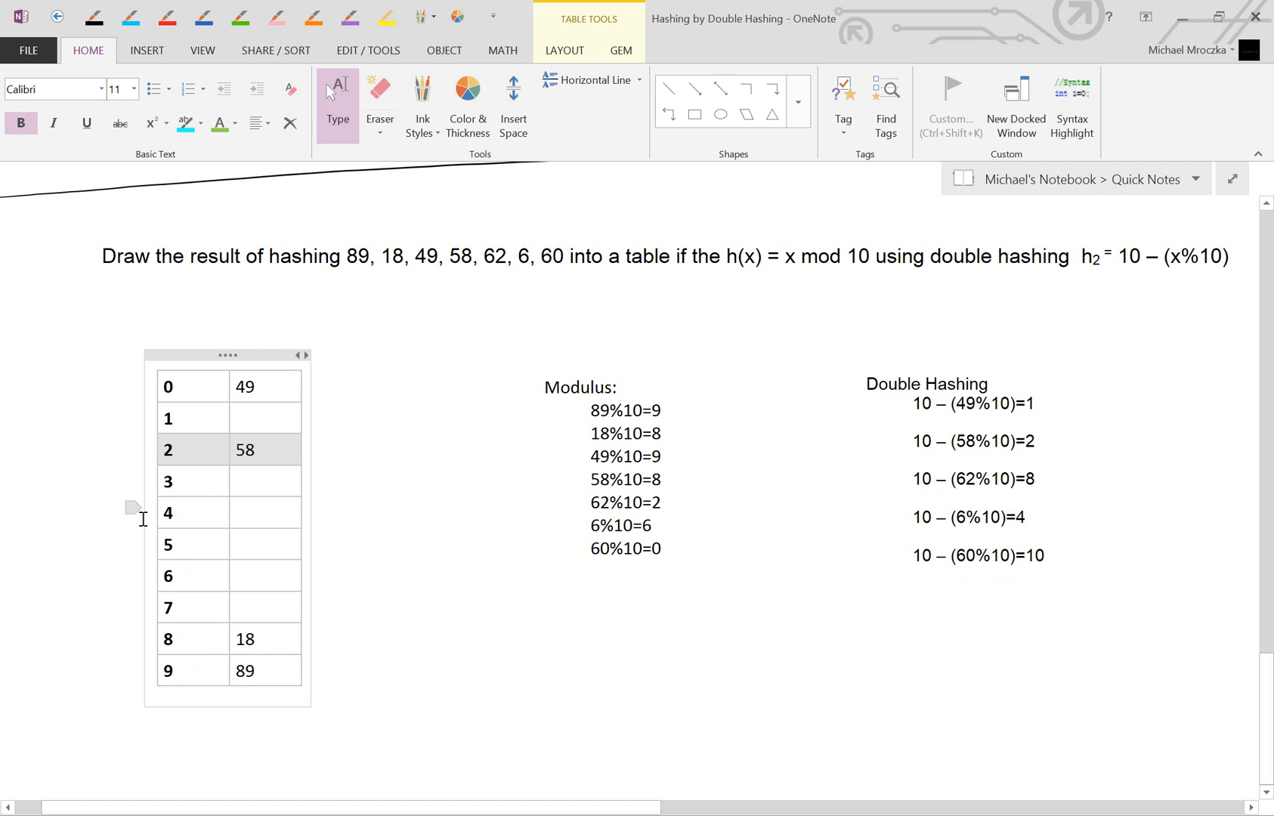
mouse_move(135, 638)
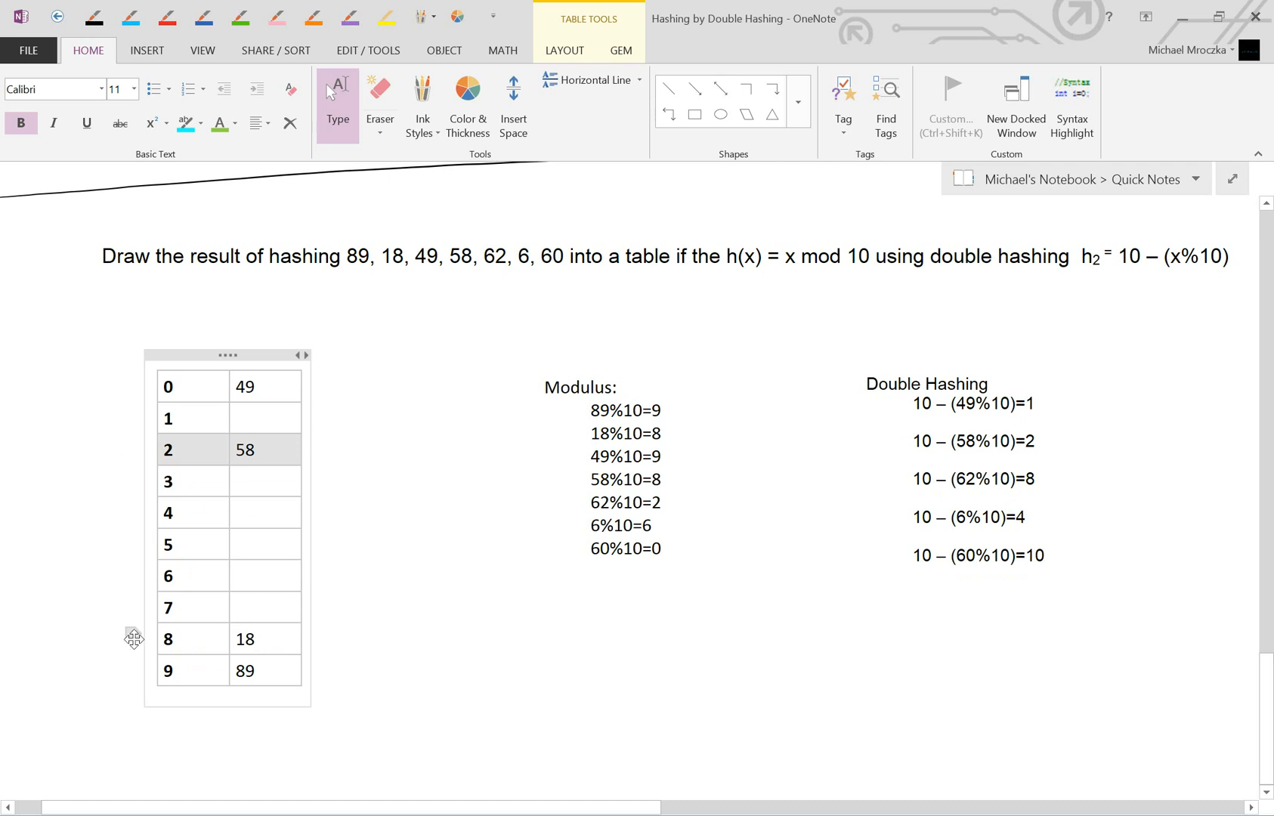
mouse_move(133, 668)
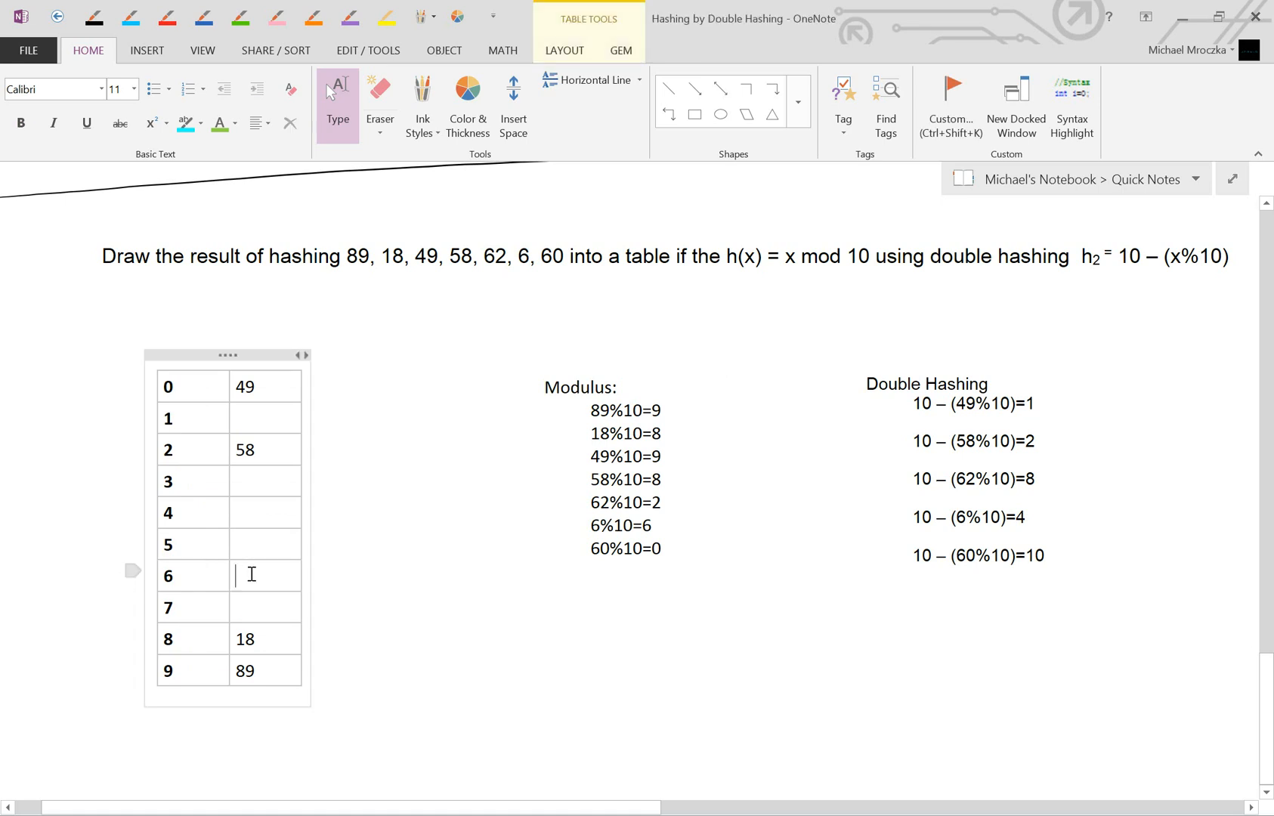
Enter 62 into slot 6 of the mod-10 table, then move to slot 4 and slot 0.
type("62")
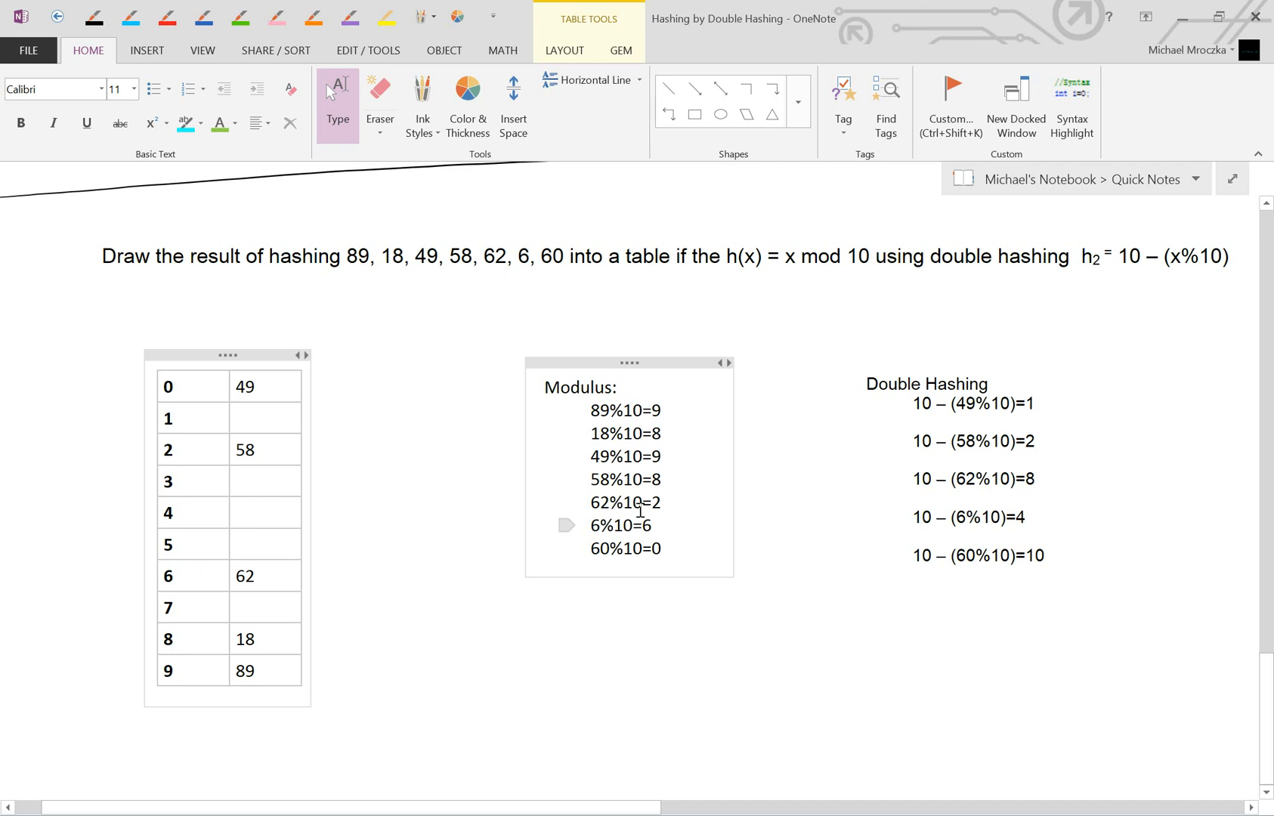
mouse_move(673, 529)
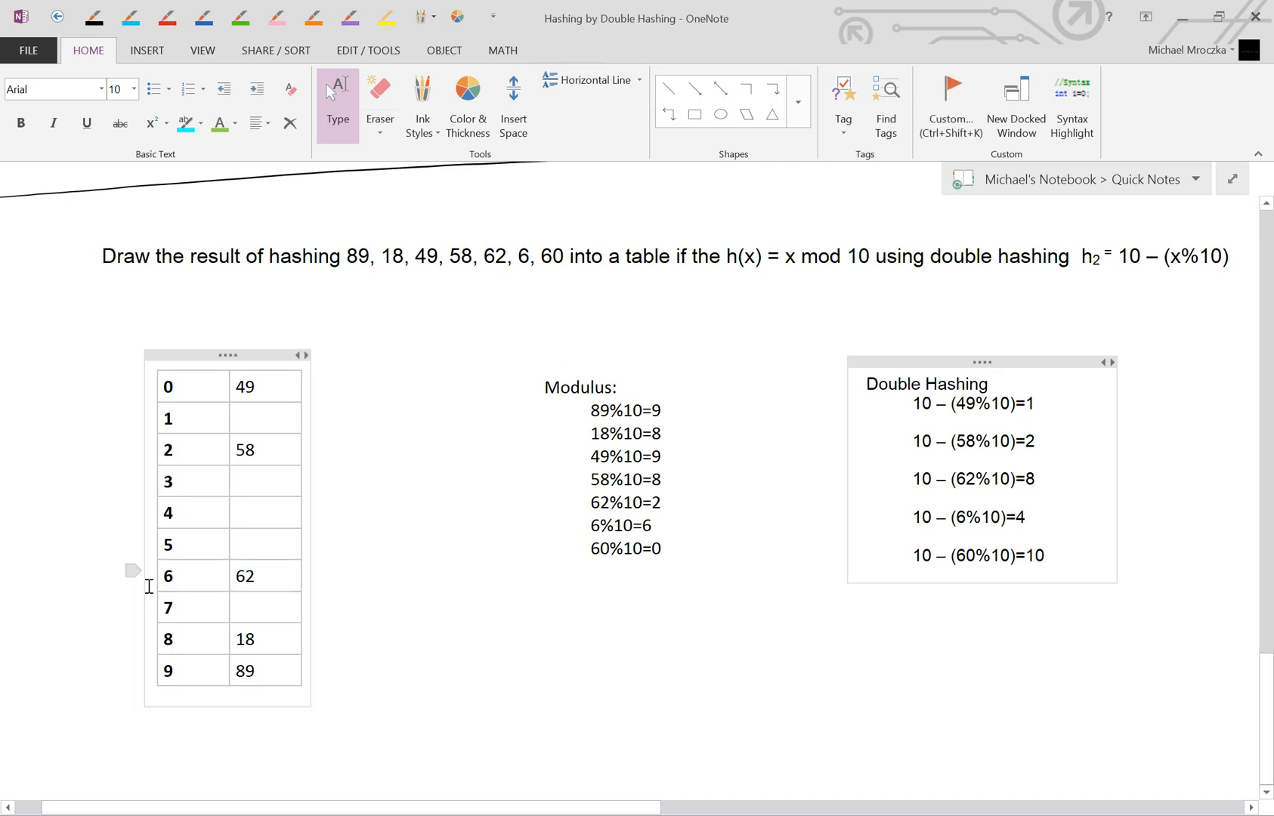
mouse_move(186, 485)
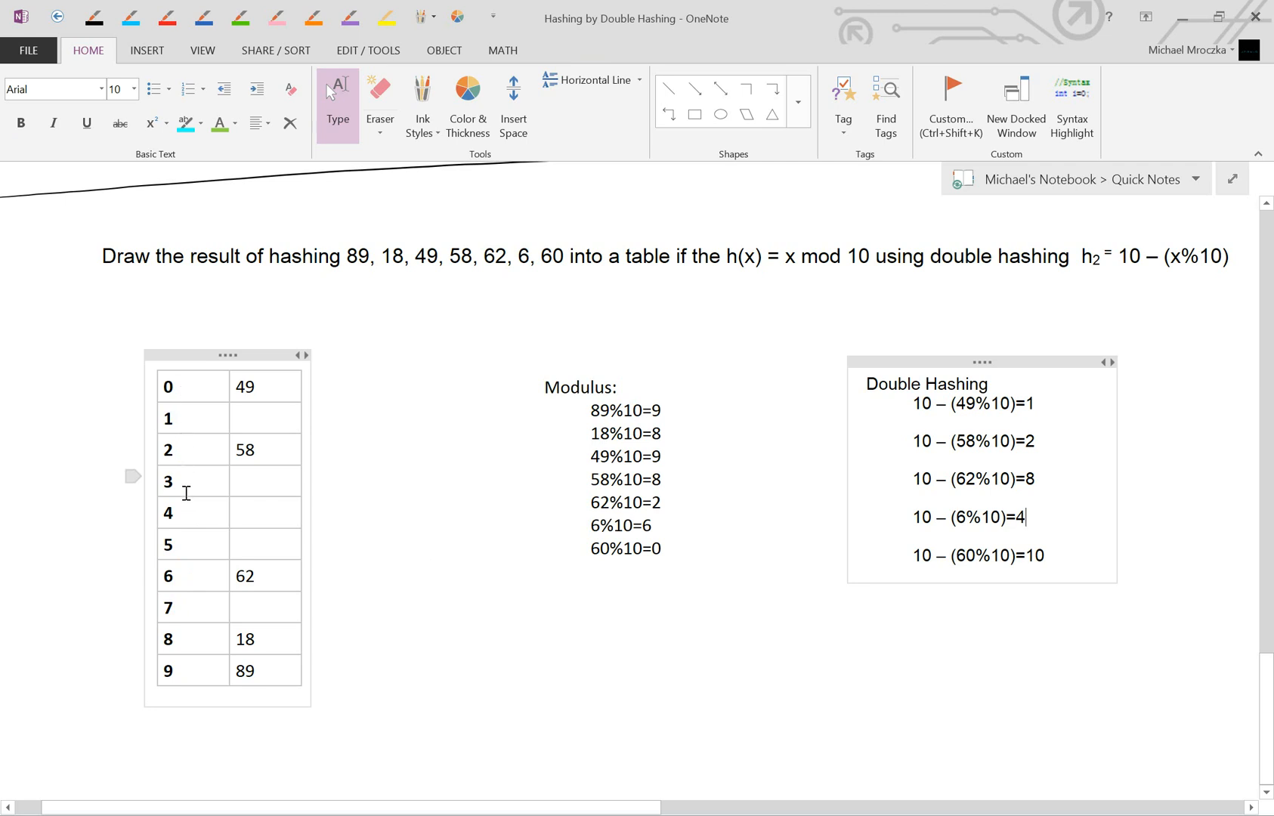
left_click(253, 513)
type("6")
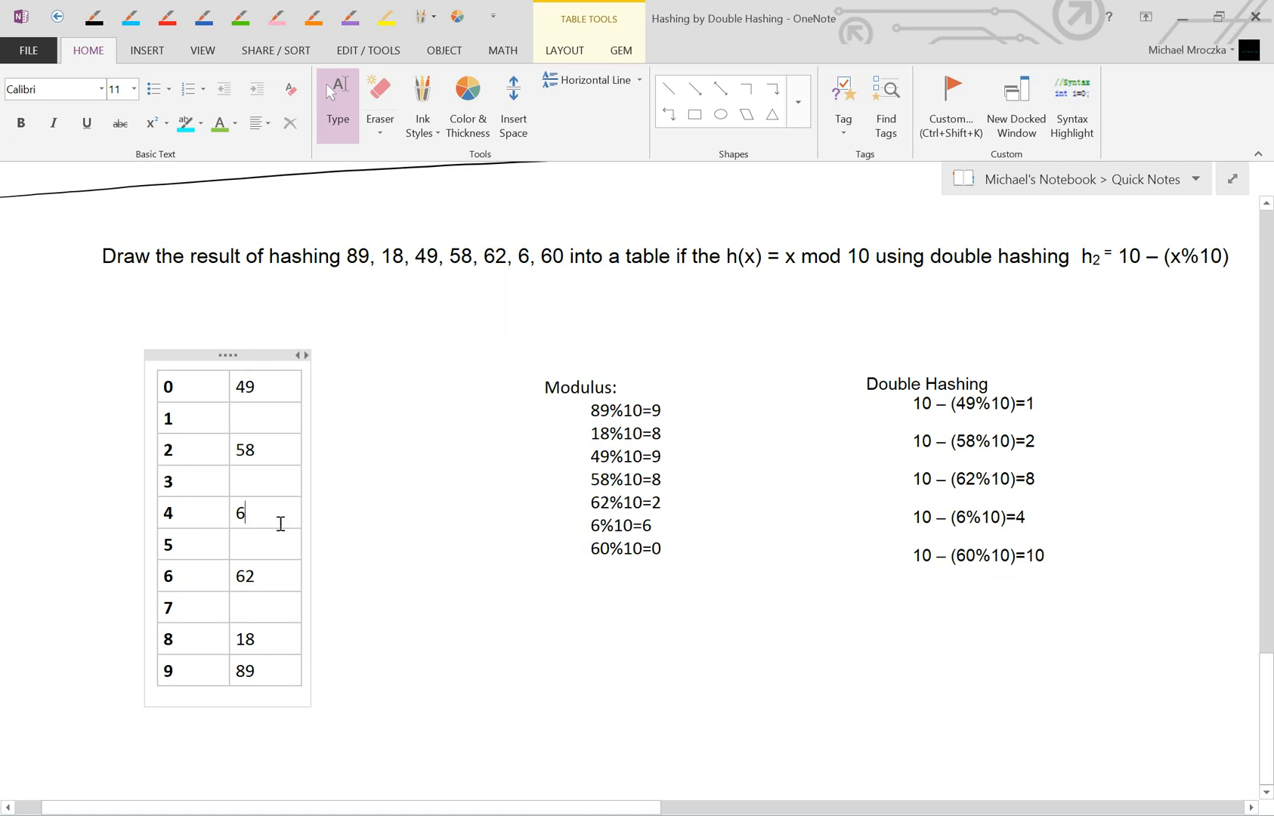
mouse_move(222, 396)
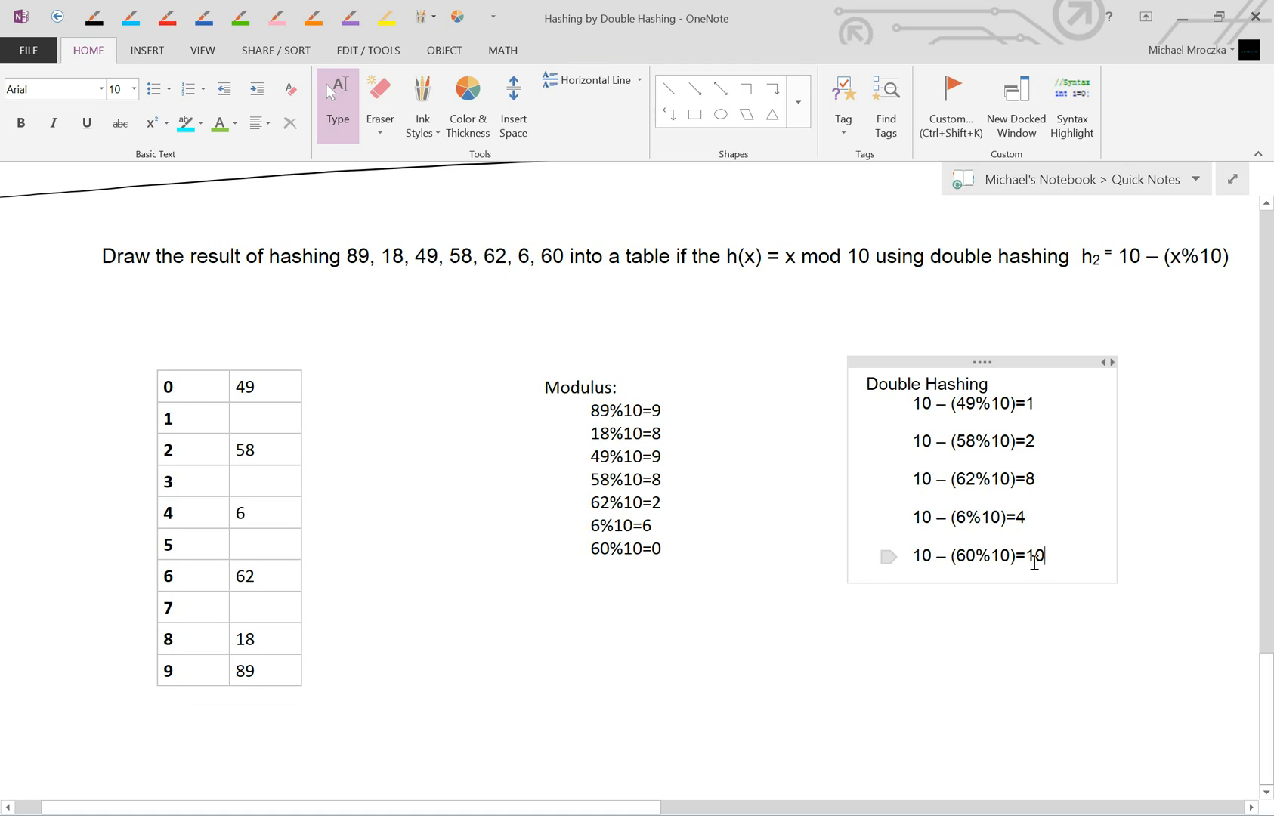
left_click(192, 385)
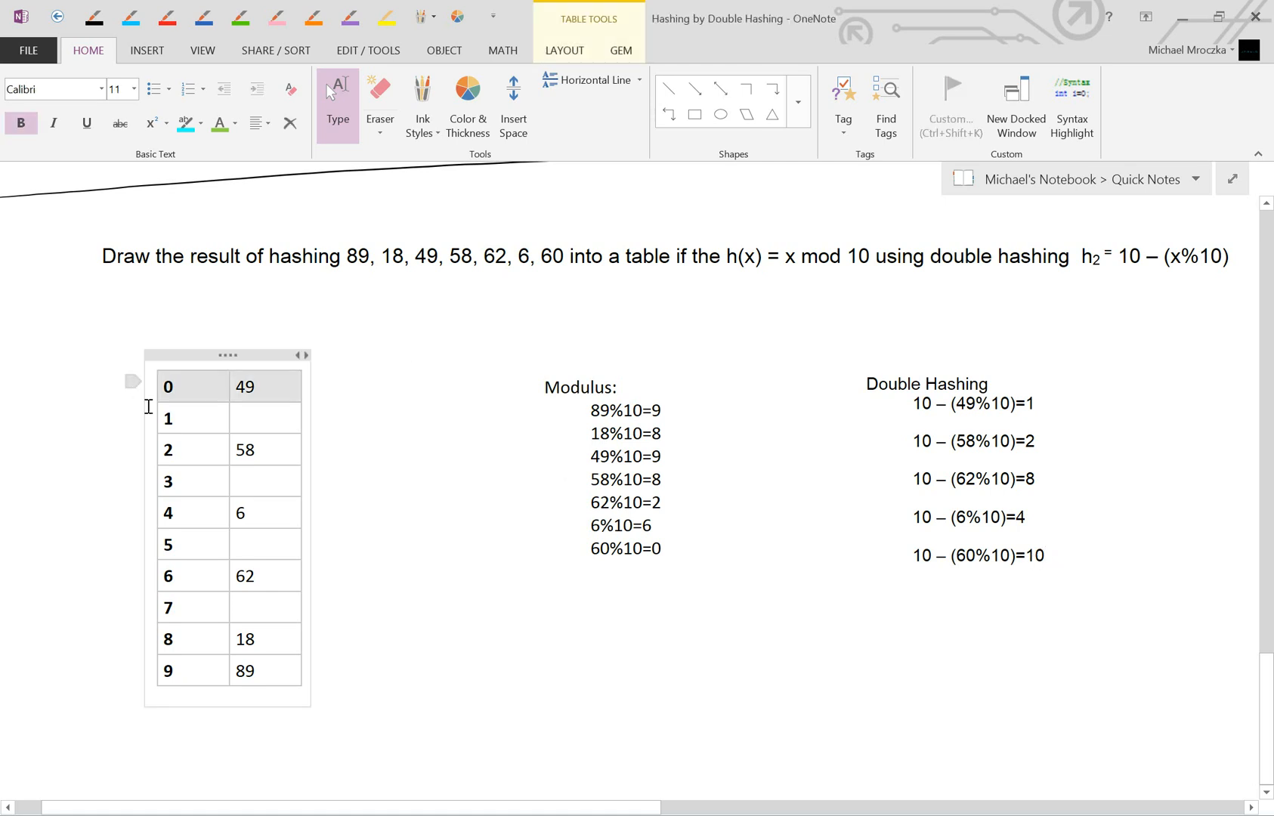